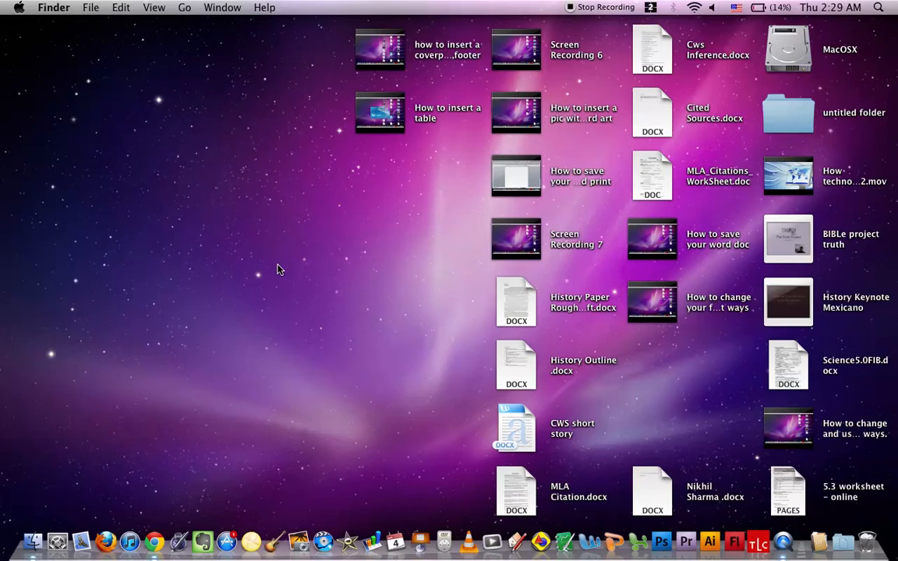
pyautogui.moveTo(493, 541)
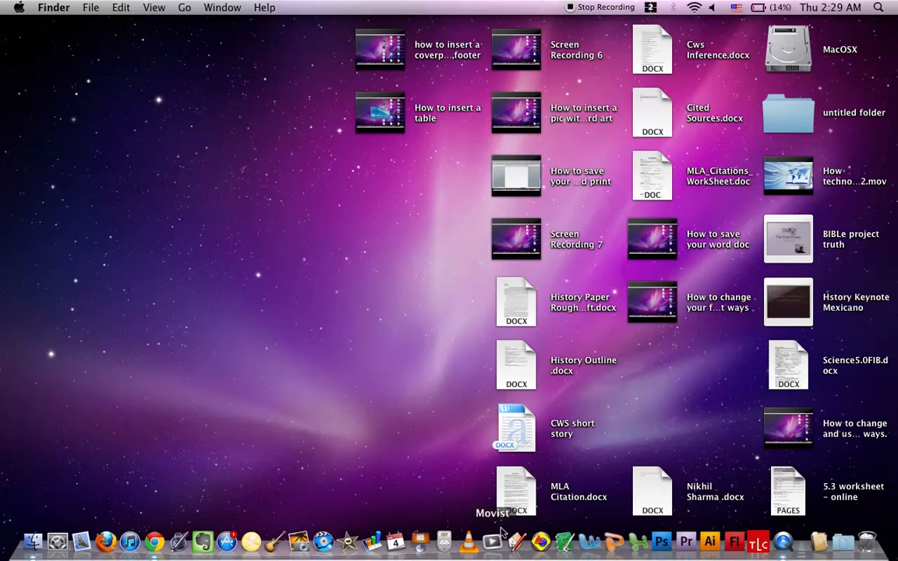
pyautogui.moveTo(589, 543)
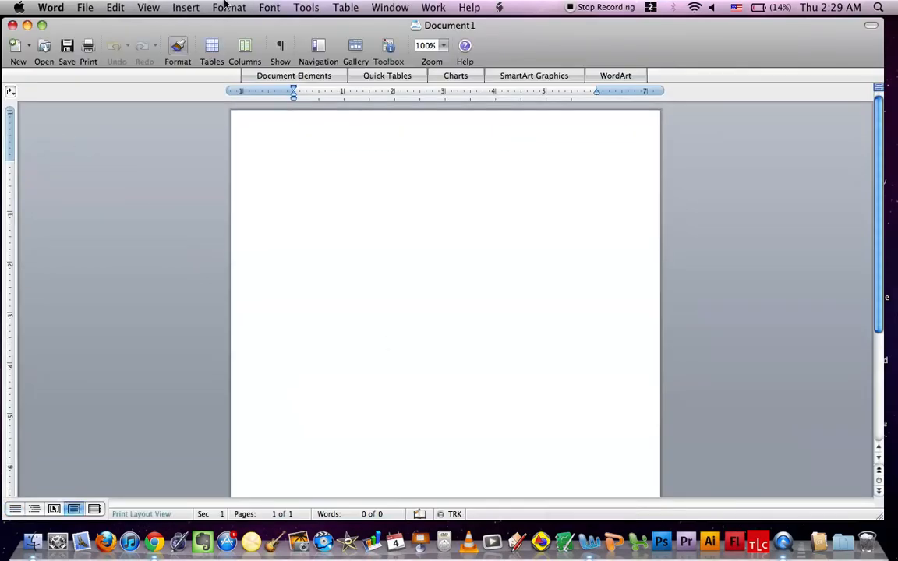
# Browse the Numbered, Outline Numbered and List Styles pages of Bullets and Numbering.
pyautogui.click(229, 7)
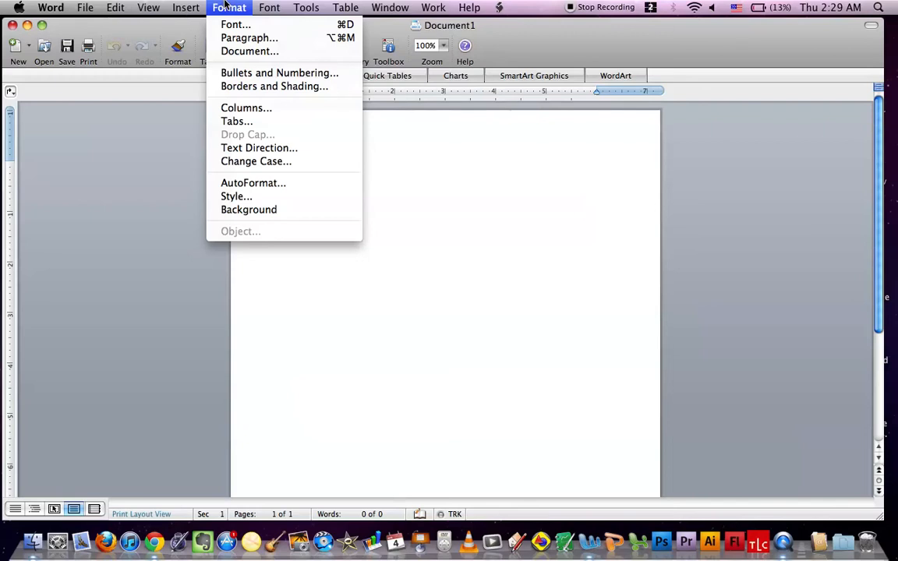
pyautogui.moveTo(279, 73)
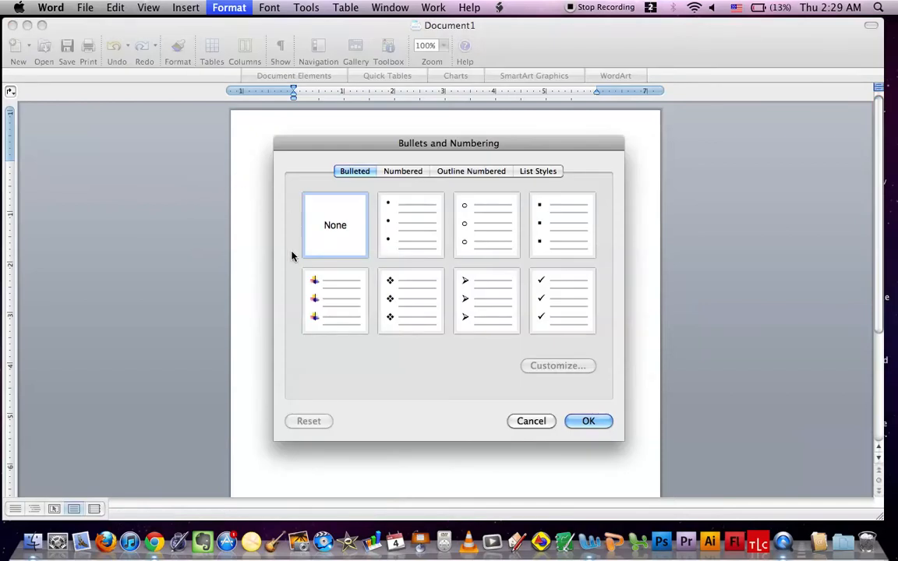
pyautogui.moveTo(333, 321)
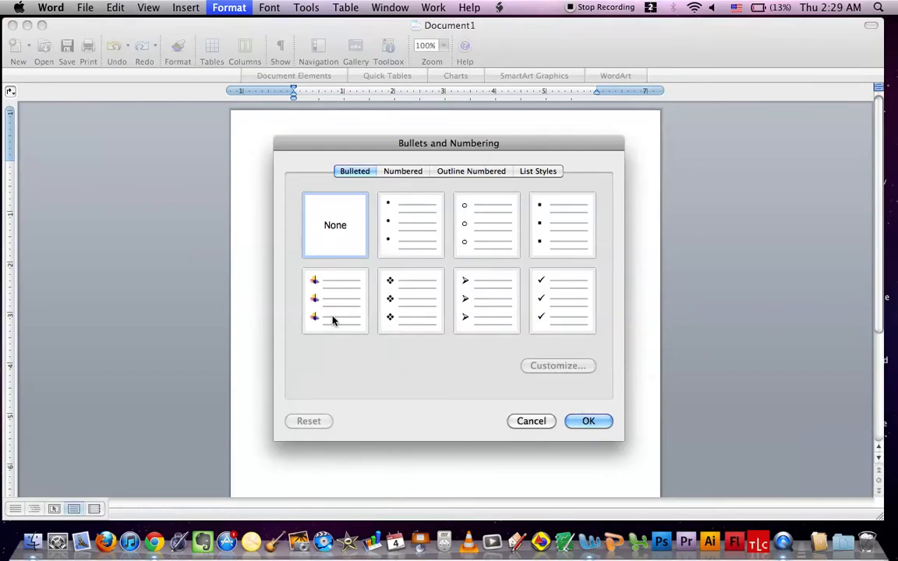
pyautogui.moveTo(387, 206)
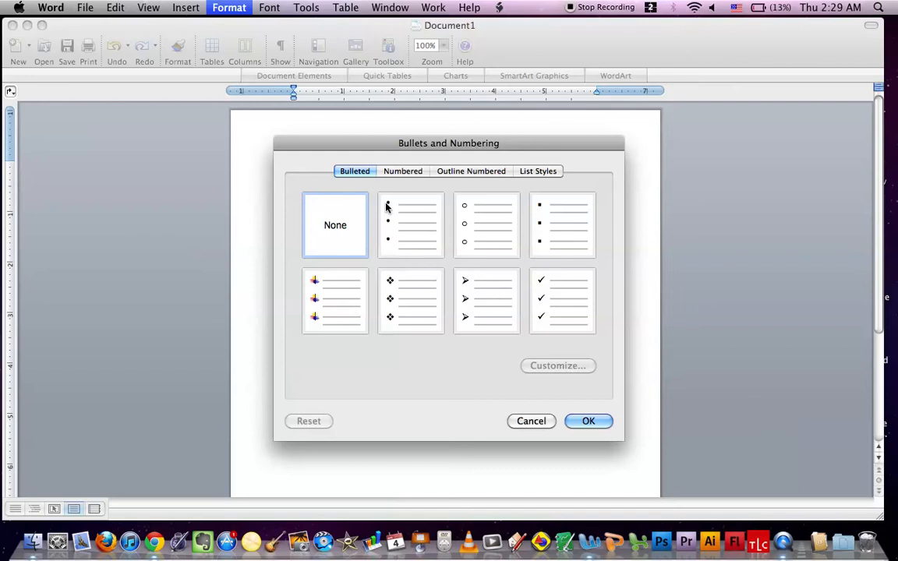
pyautogui.moveTo(299, 181)
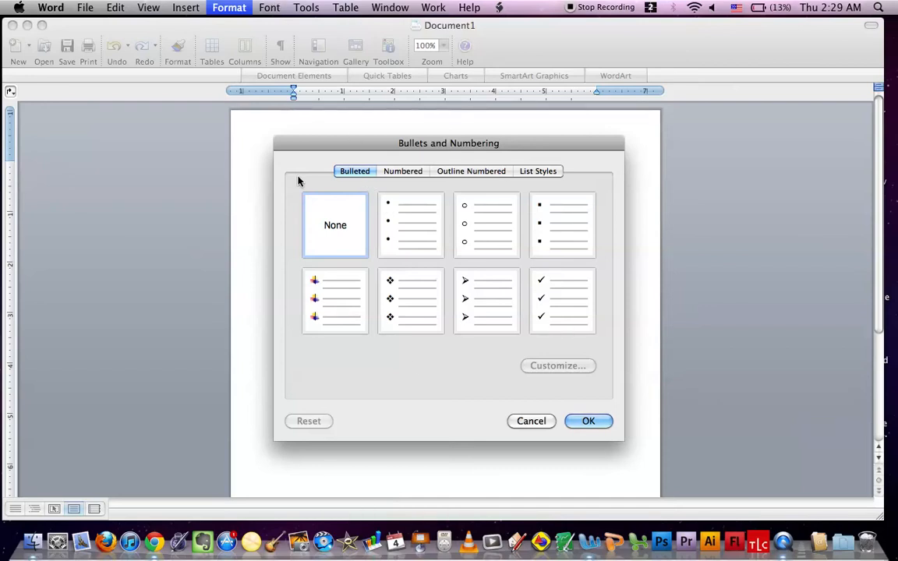
pyautogui.click(403, 170)
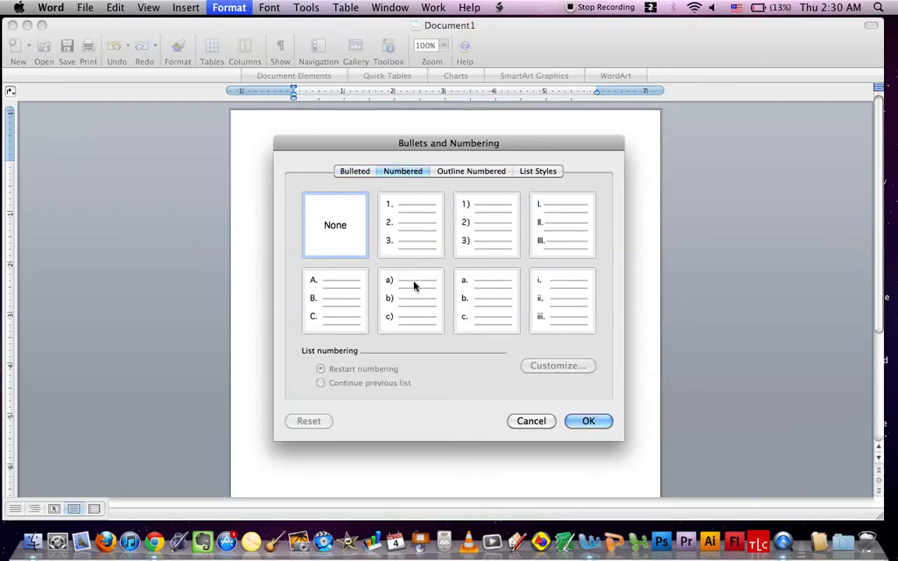
pyautogui.click(471, 170)
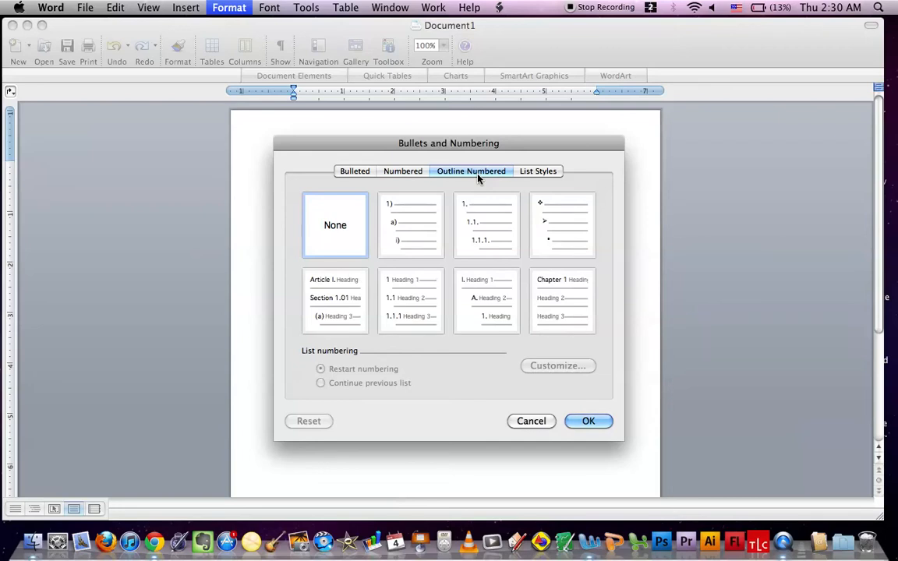
pyautogui.moveTo(499, 240)
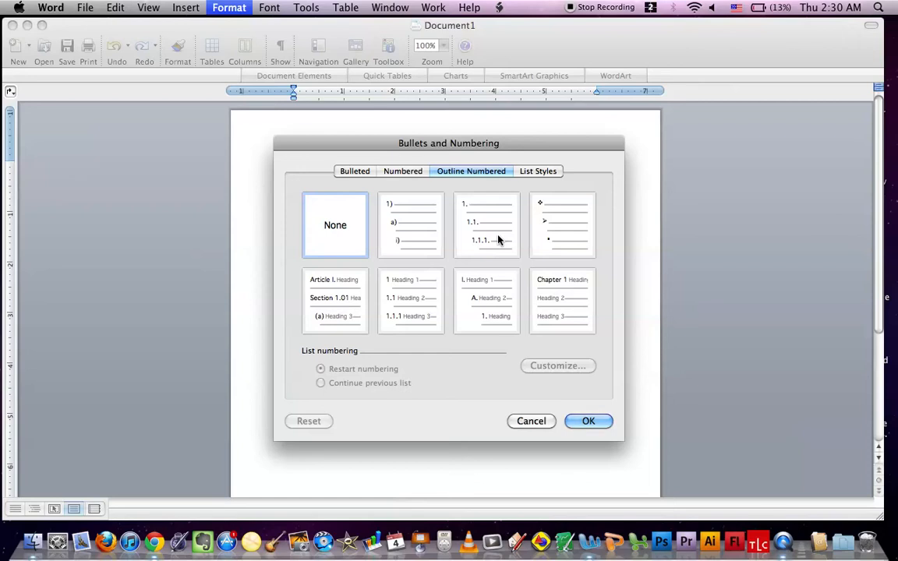
pyautogui.moveTo(499, 228)
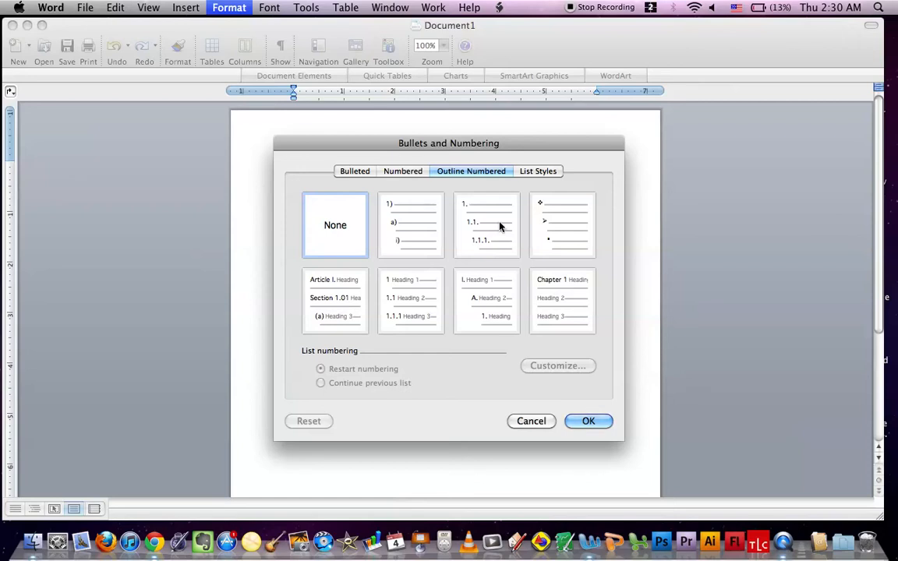
pyautogui.click(538, 170)
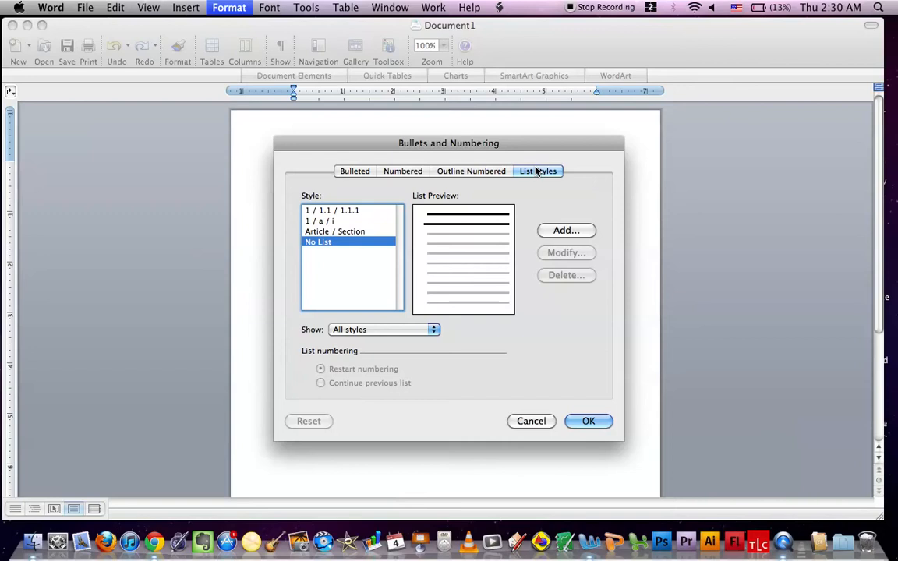
pyautogui.click(471, 170)
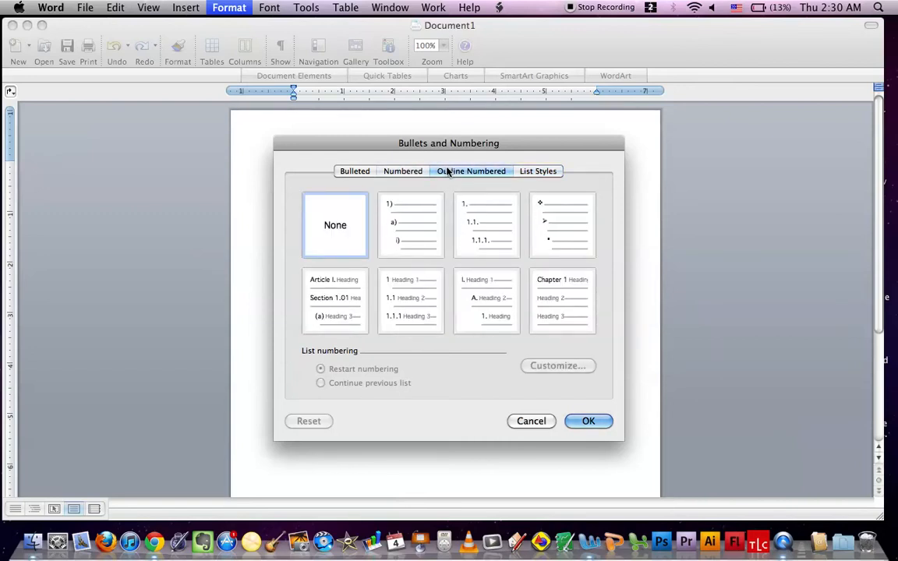
pyautogui.moveTo(445, 164)
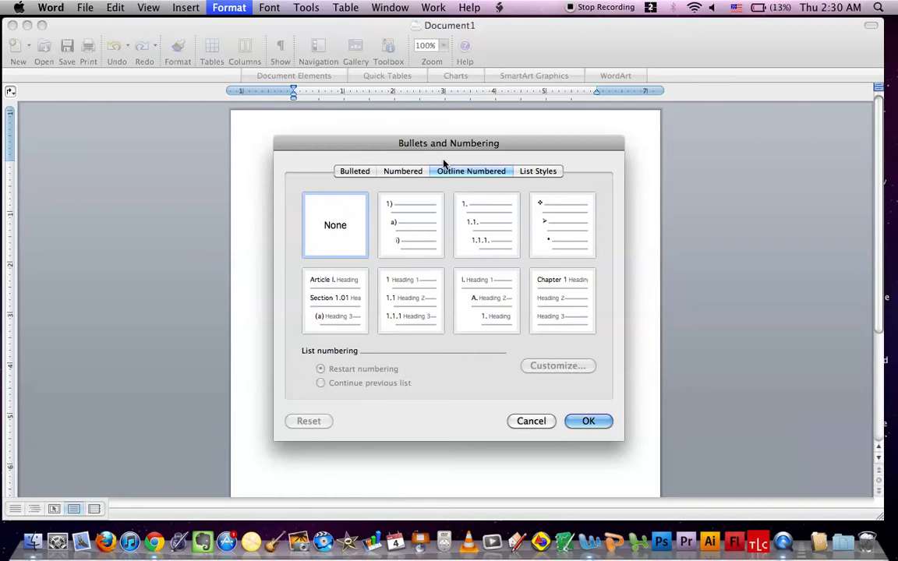
pyautogui.moveTo(406, 175)
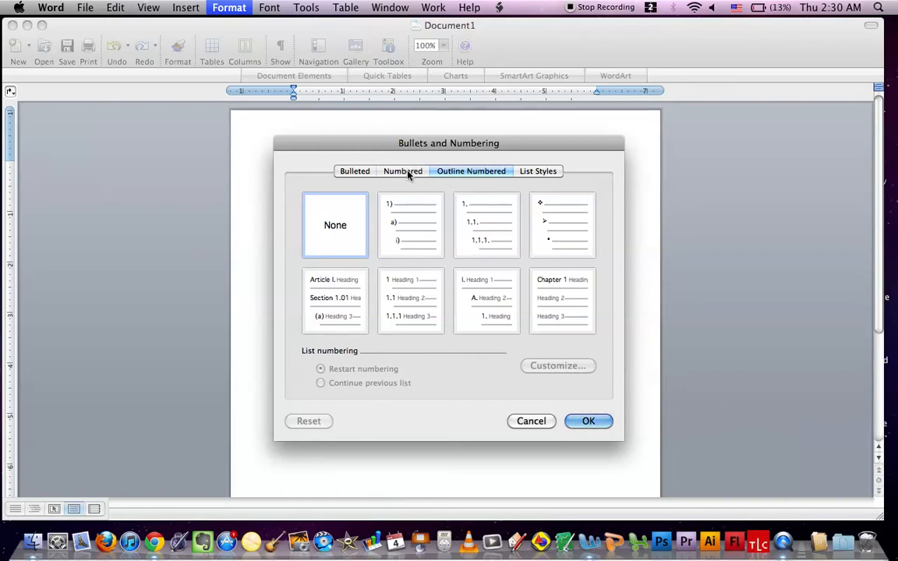
# Return via Numbered to the Bulleted page and choose the picture-bullet style.
pyautogui.click(403, 170)
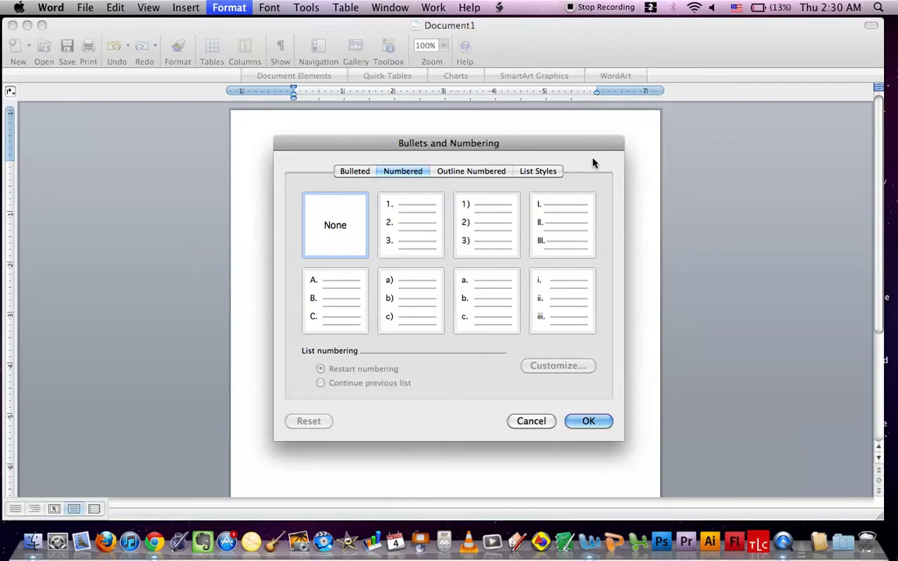
pyautogui.click(356, 170)
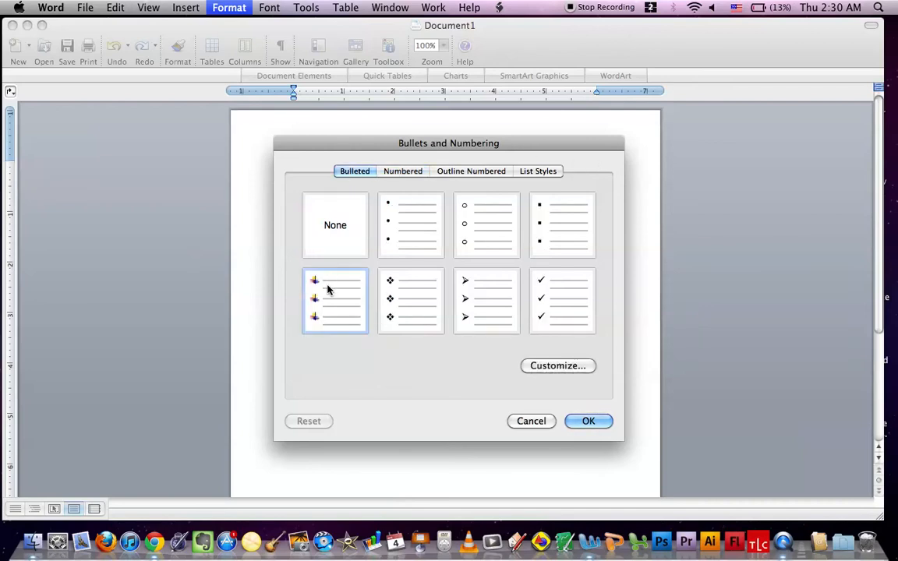
pyautogui.moveTo(567, 404)
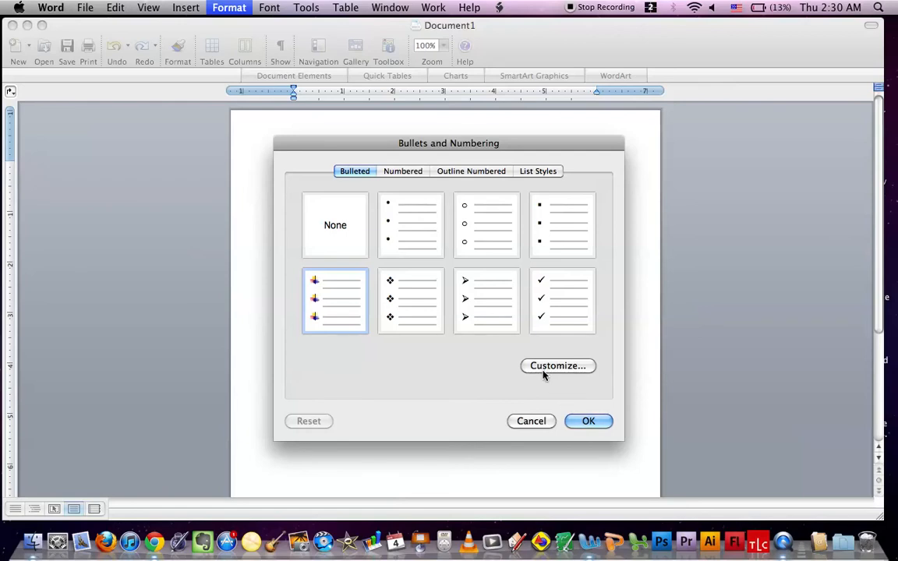
# Peek at Customize, cancel it, and apply the picture-bullet list to the page.
pyautogui.click(558, 365)
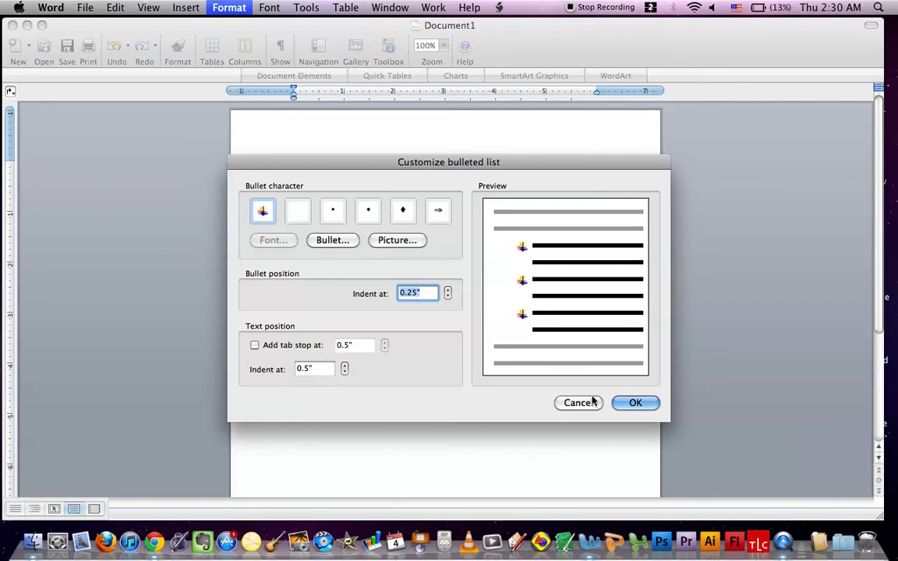
pyautogui.click(578, 402)
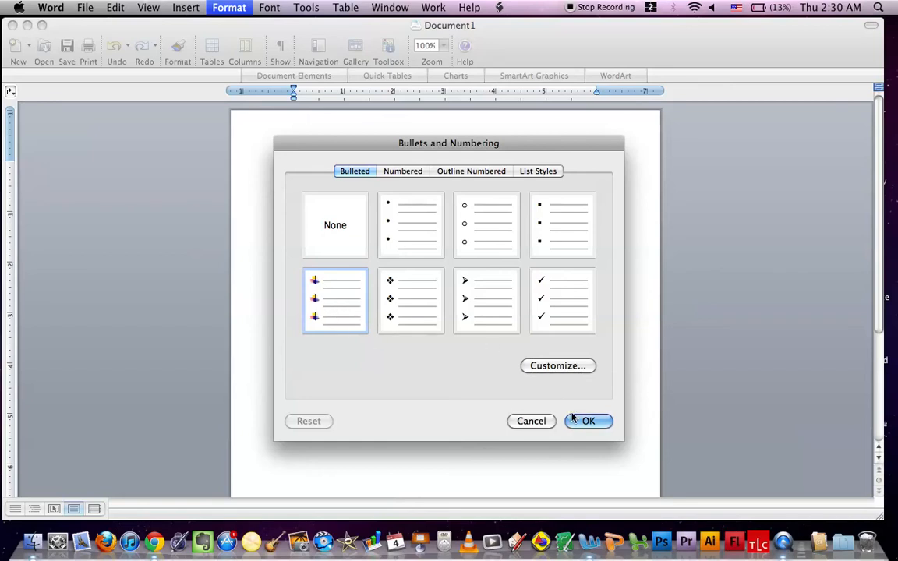
pyautogui.click(588, 421)
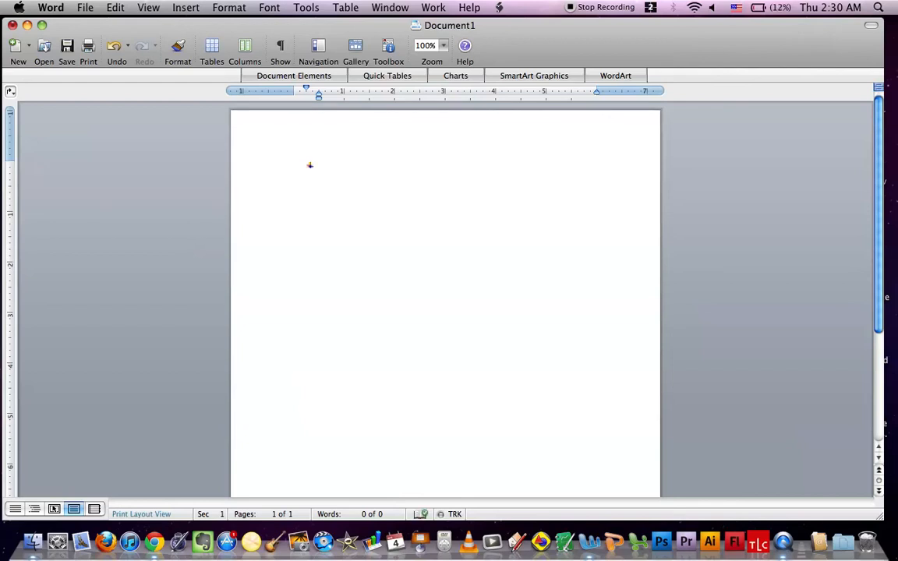
# Write a 'Helloooo' test bullet, add a second bullet item, then clear the page.
pyautogui.click(315, 165)
pyautogui.write('Helllooo')
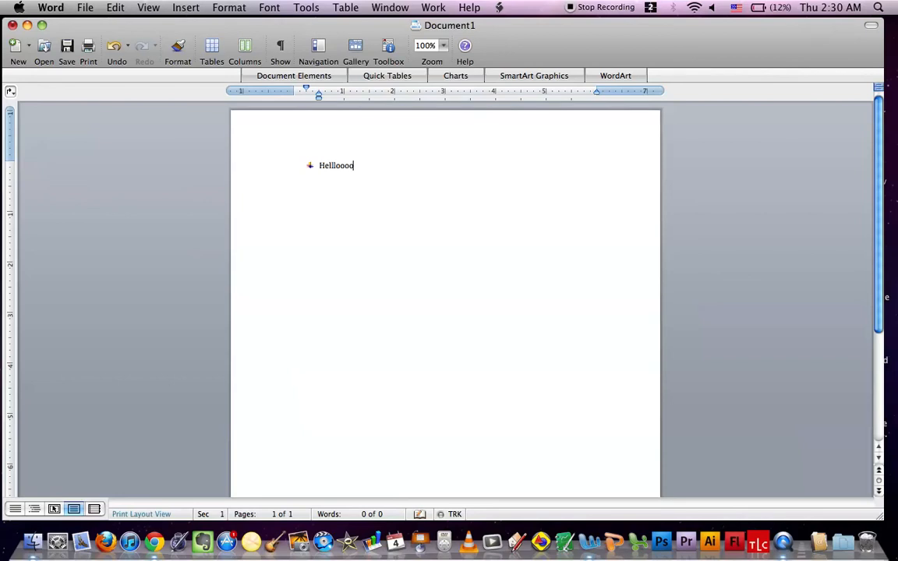
pyautogui.press('Return')
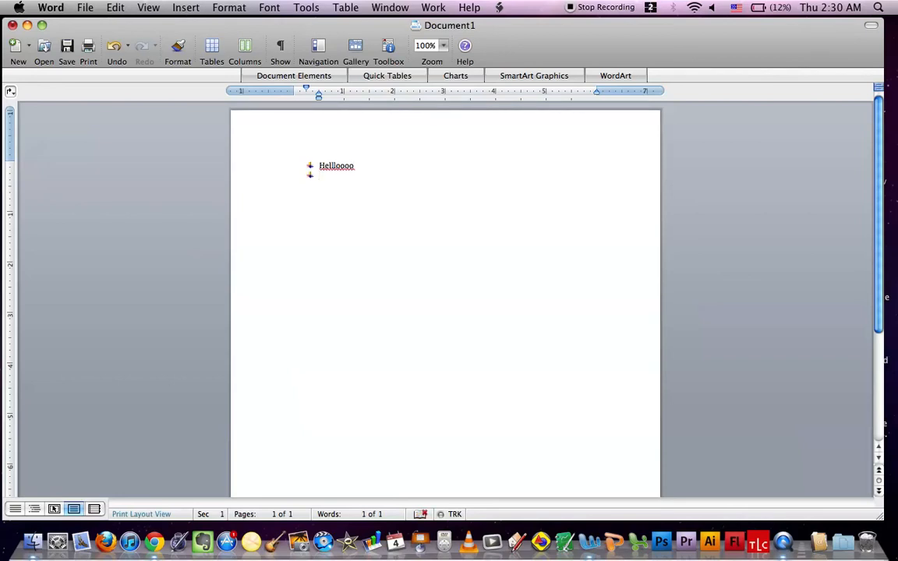
pyautogui.write('H')
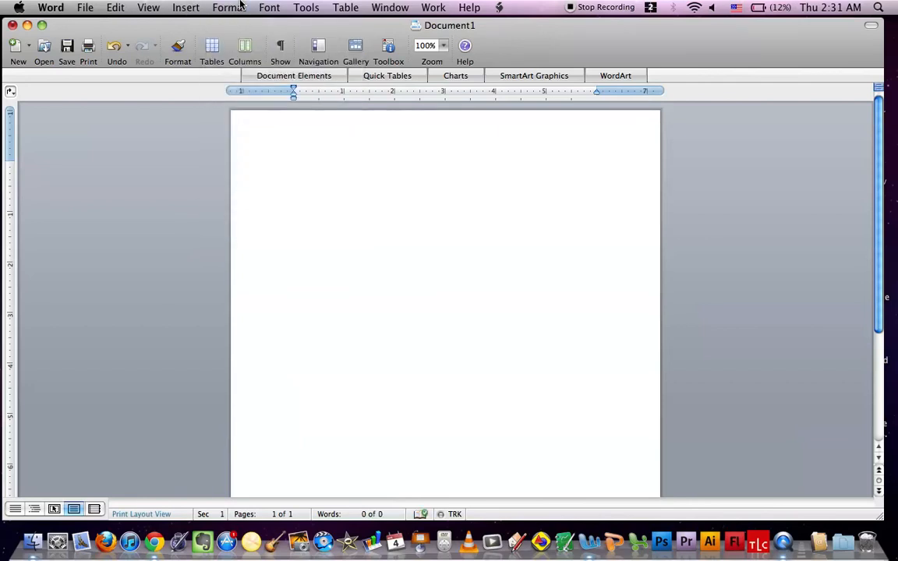
# Try the checkmark bullet, then apply the 1. 2. 3. numbered list style instead.
pyautogui.click(229, 6)
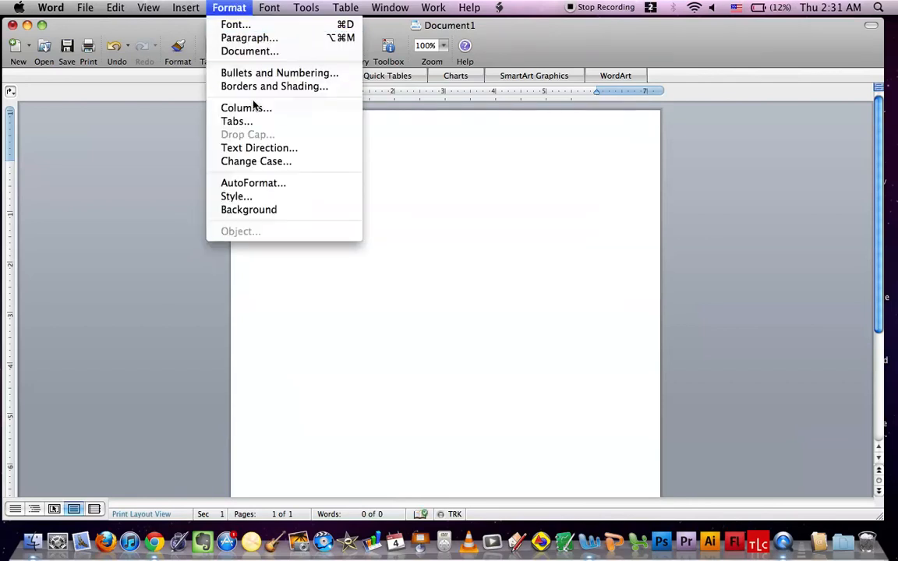
pyautogui.click(279, 73)
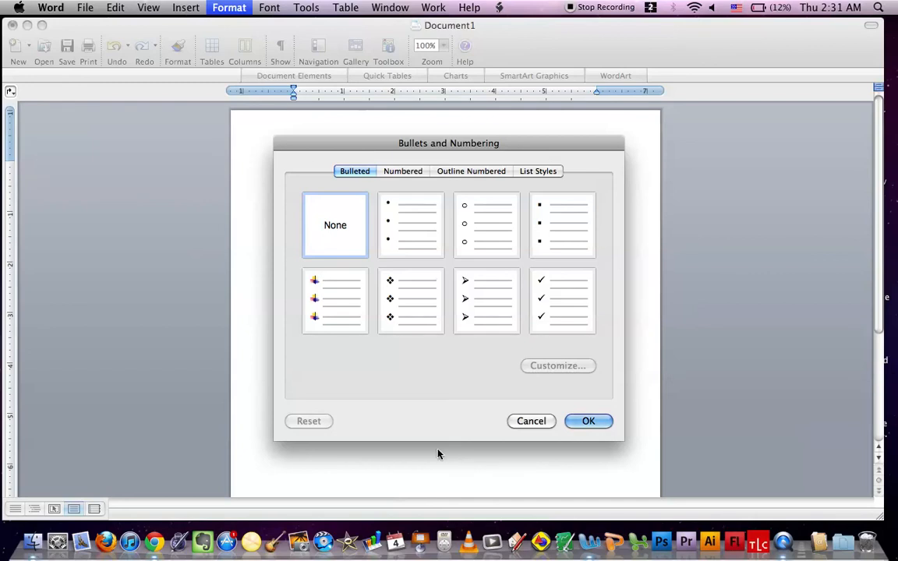
pyautogui.click(561, 301)
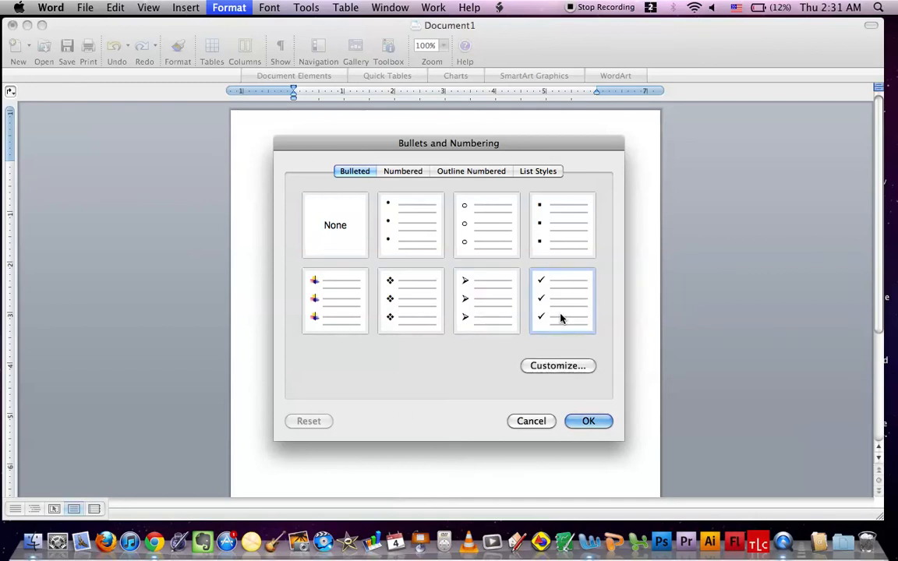
pyautogui.click(402, 170)
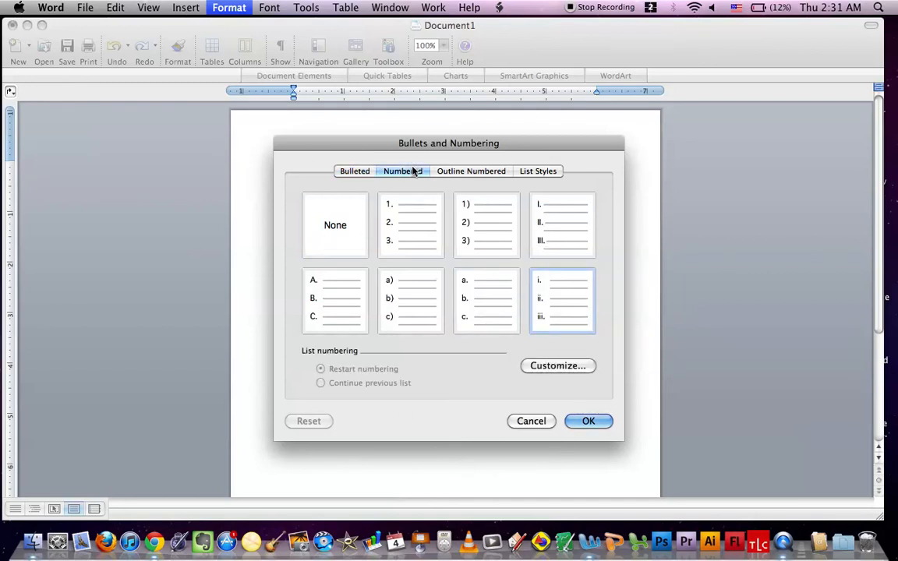
pyautogui.click(412, 225)
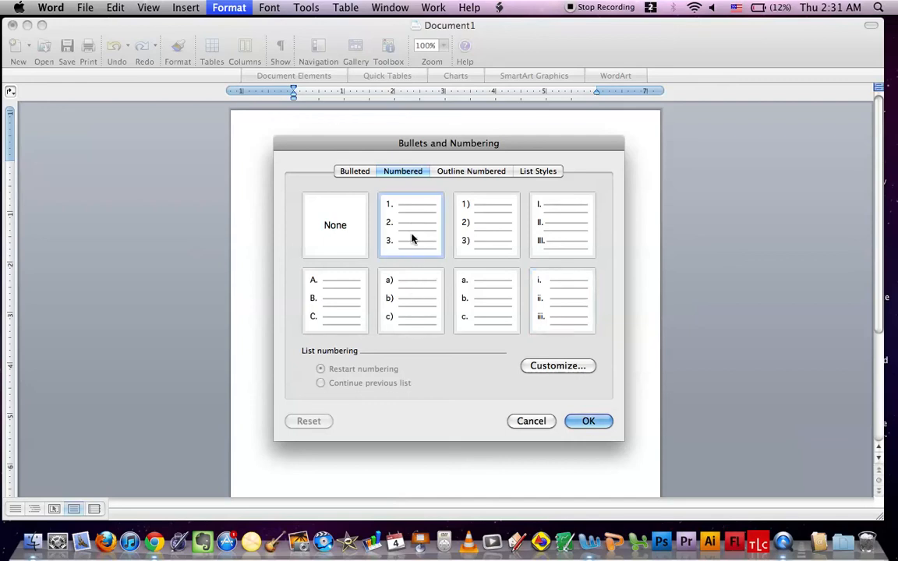
pyautogui.click(590, 421)
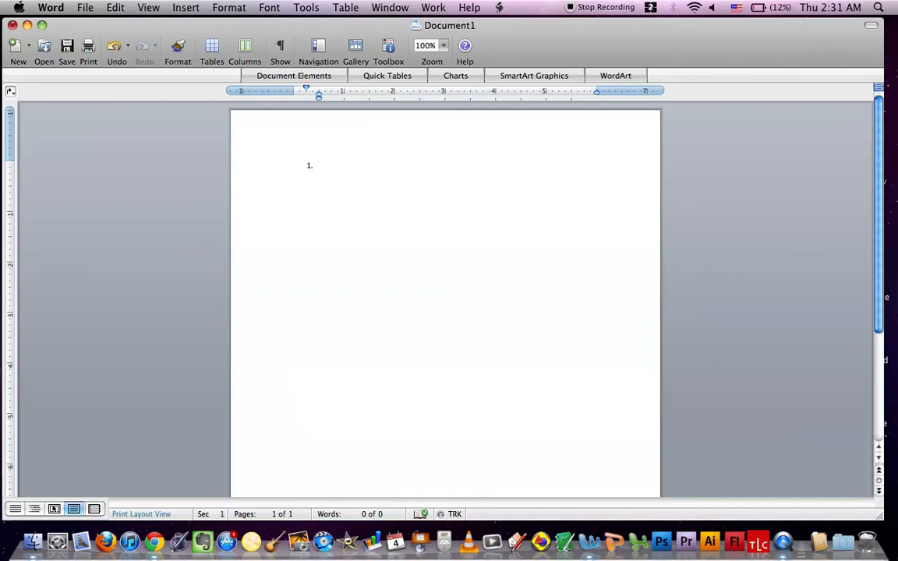
# Write numbered items about soccer, curry and 'I want to go to indias', then clear them.
pyautogui.click(318, 165)
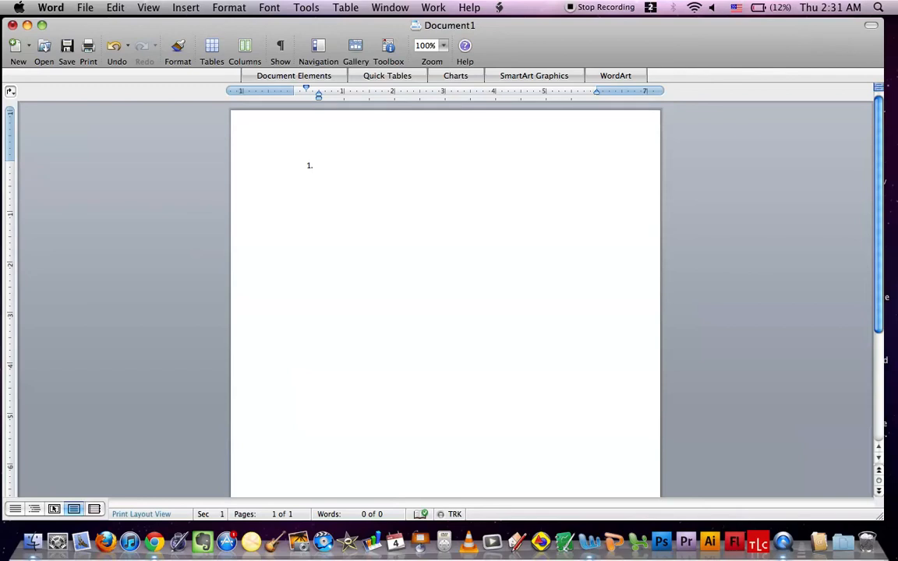
pyautogui.click(319, 165)
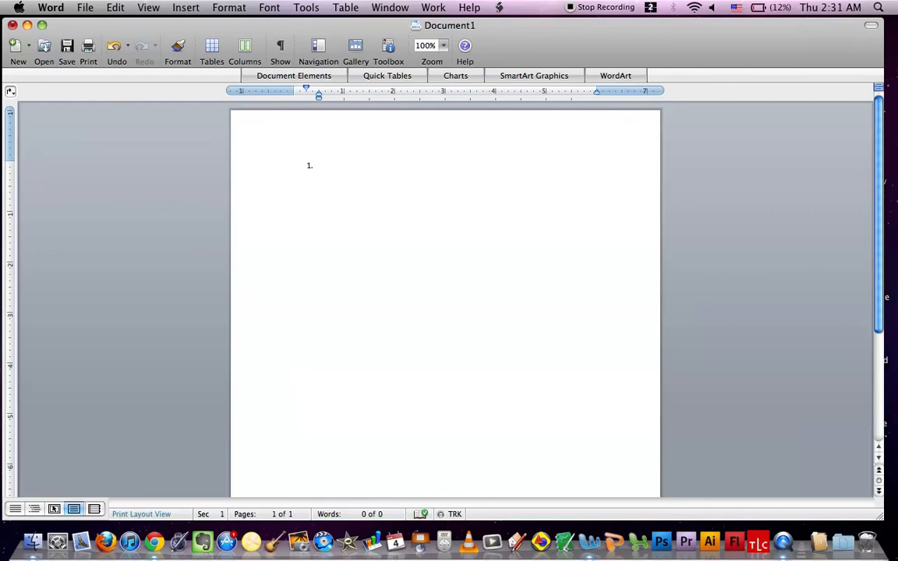
pyautogui.click(320, 165)
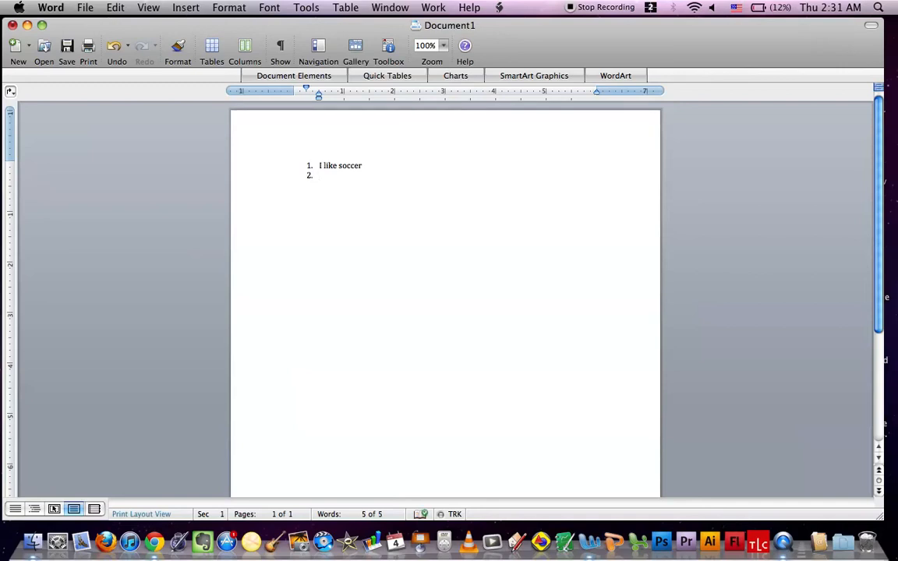
pyautogui.write('I like curry')
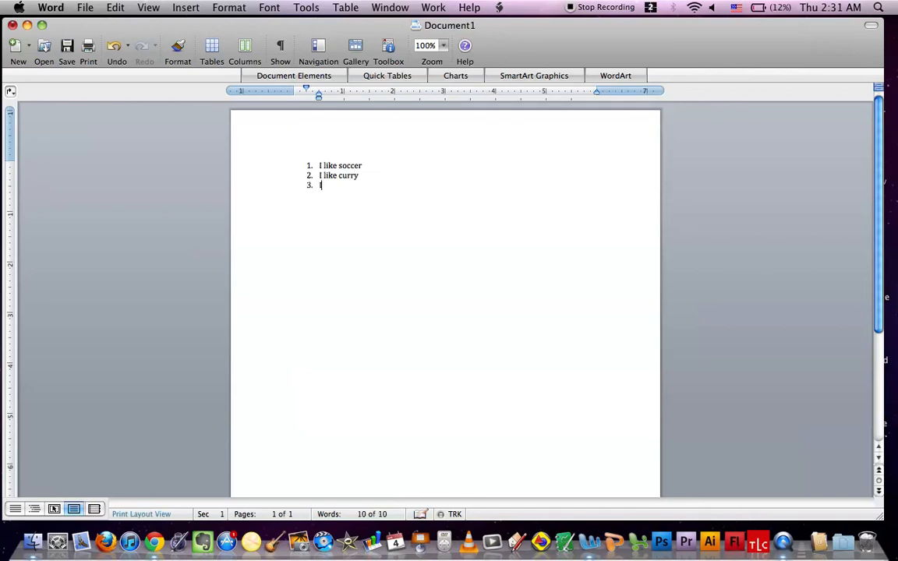
pyautogui.write('I want')
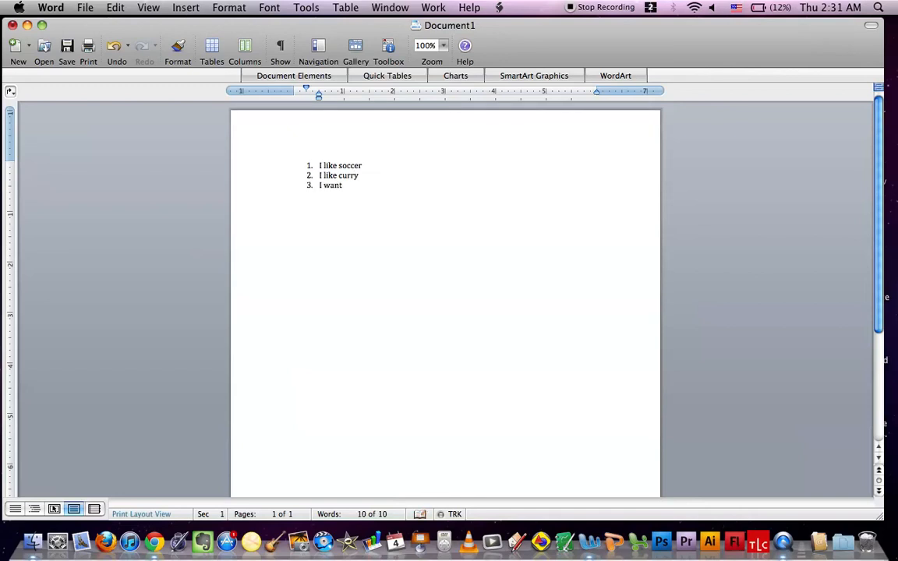
pyautogui.write('to go to indias')
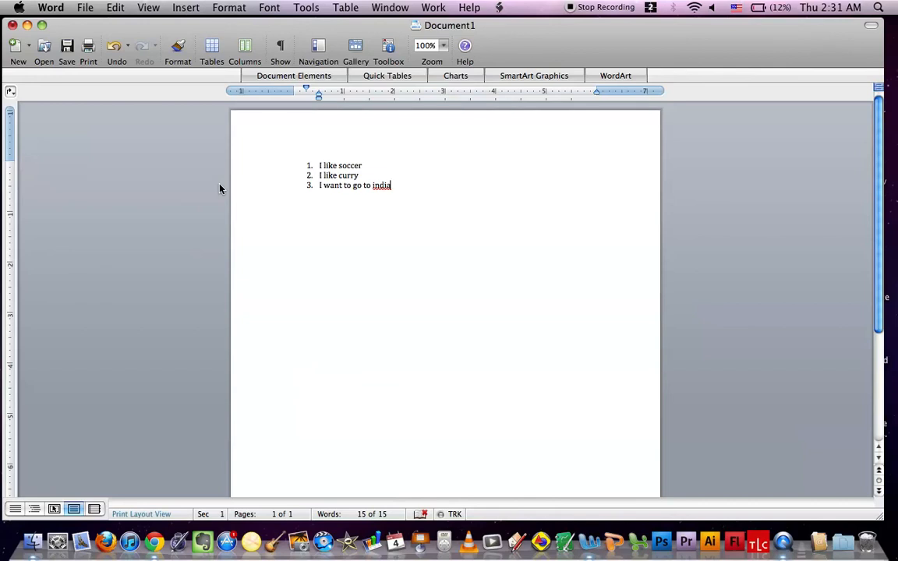
pyautogui.moveTo(278, 168)
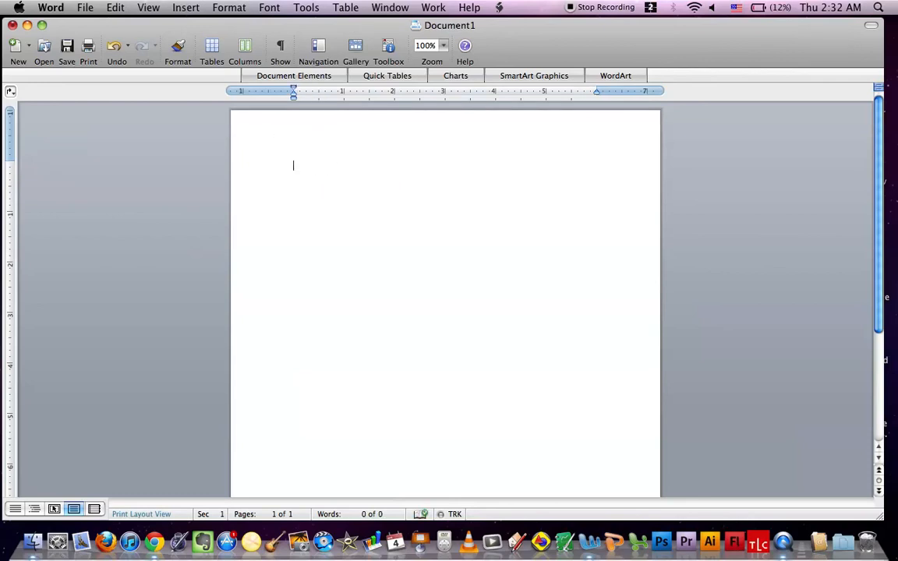
pyautogui.click(268, 6)
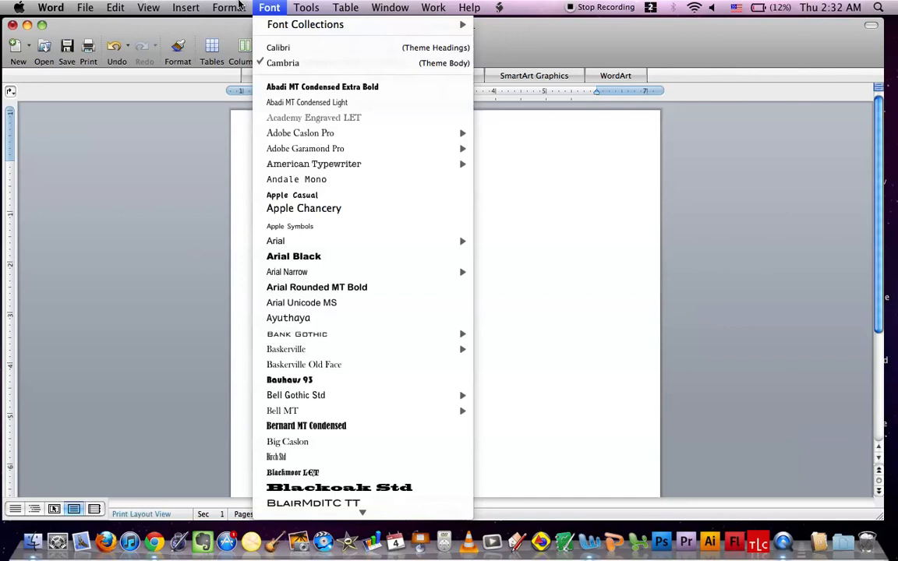
pyautogui.click(228, 6)
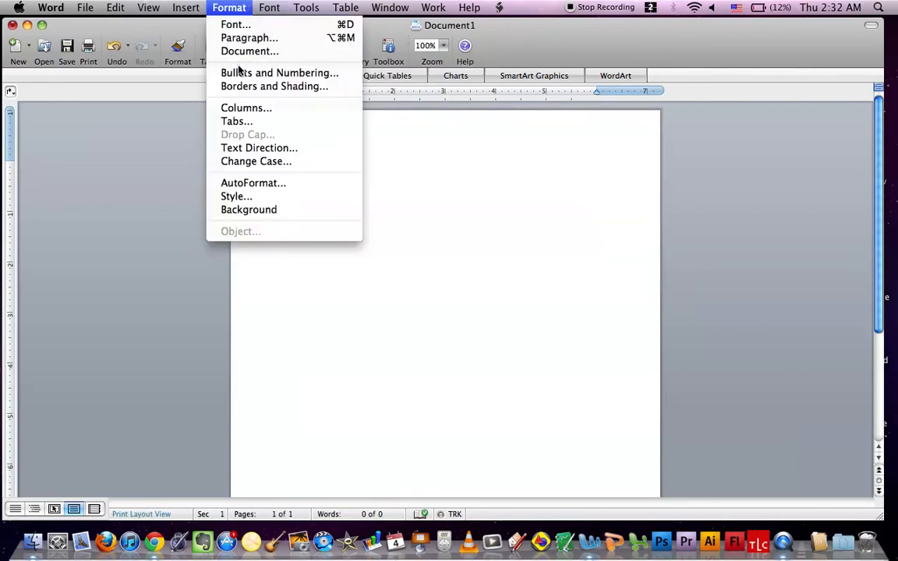
pyautogui.click(279, 73)
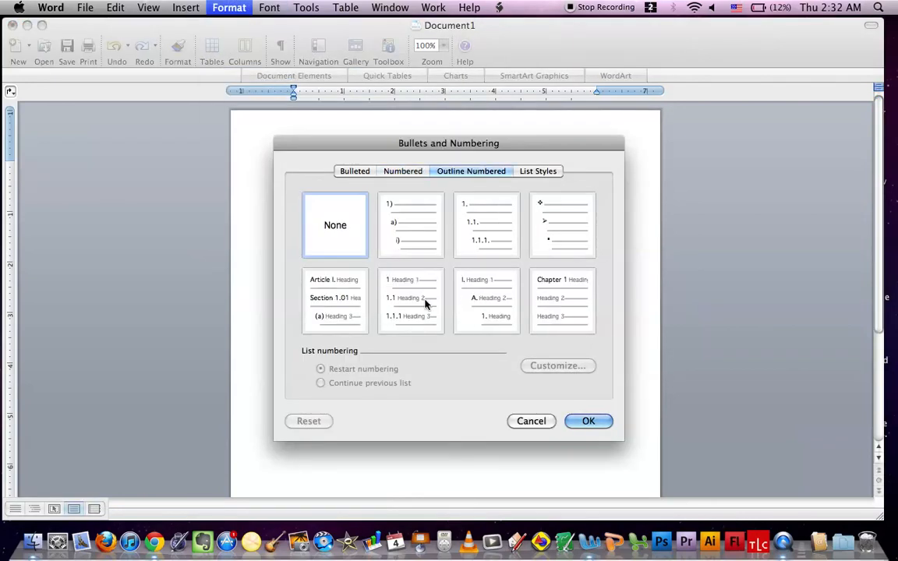
pyautogui.click(411, 225)
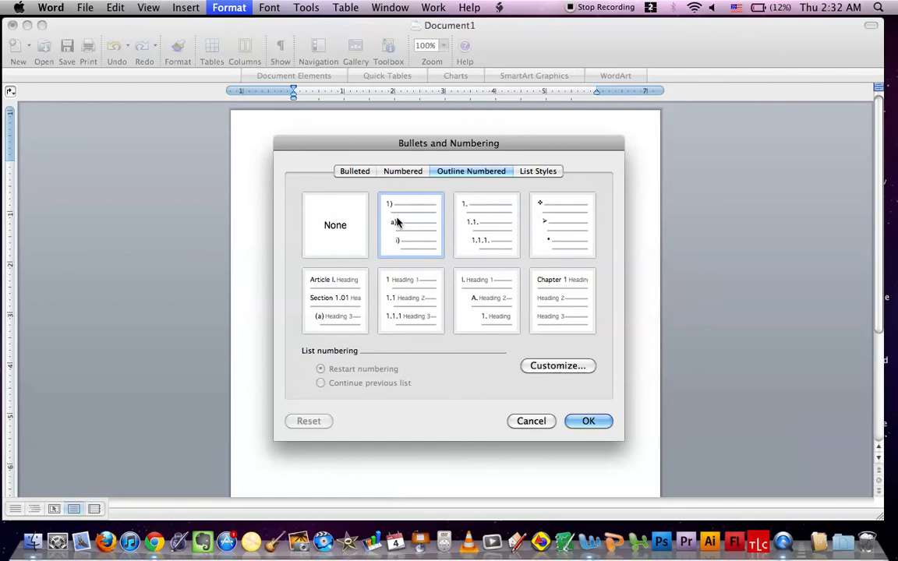
pyautogui.click(588, 421)
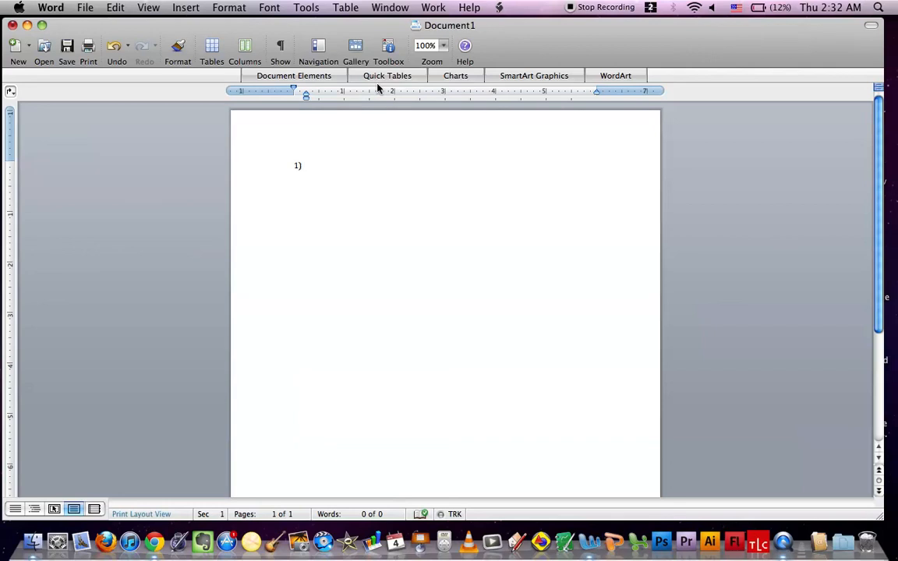
pyautogui.write('Soccer is a g')
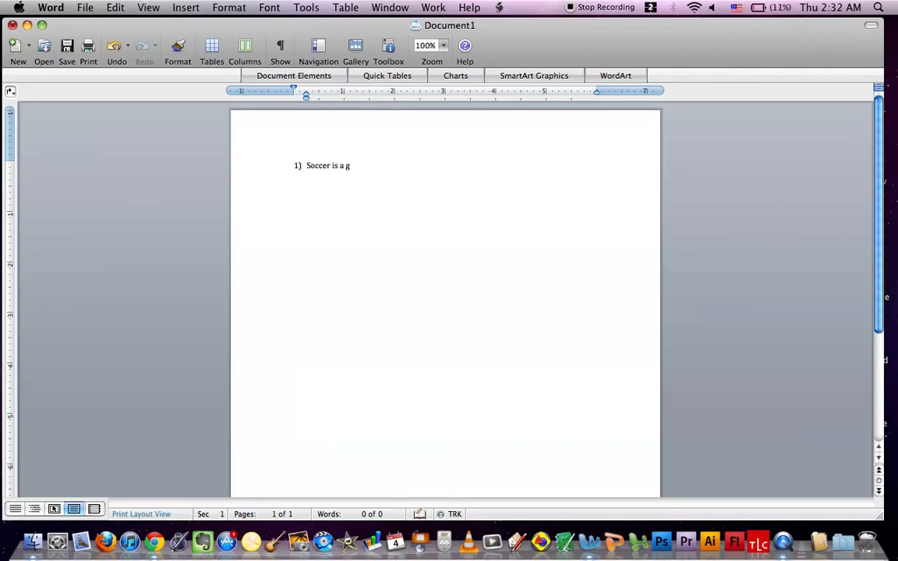
pyautogui.write('reat sport')
pyautogui.write('\\')
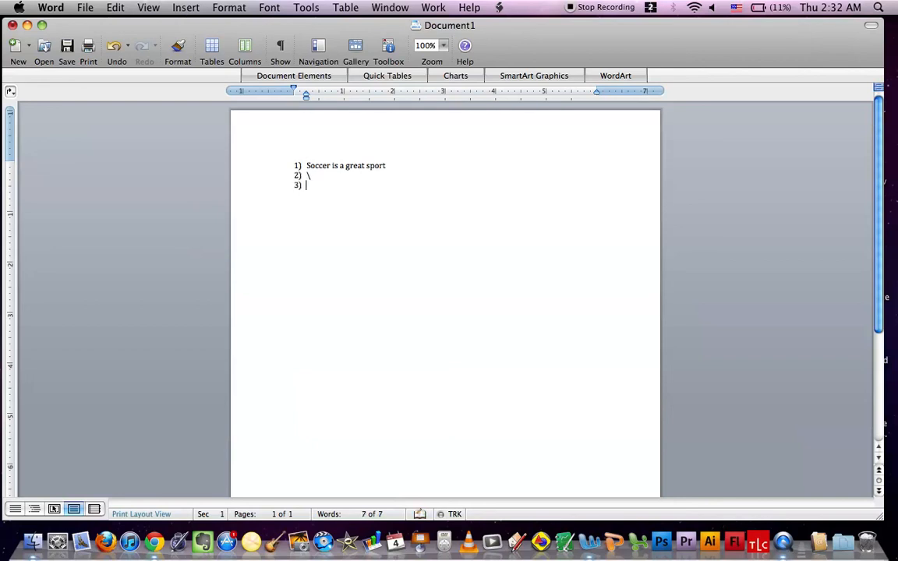
pyautogui.press('backspace')
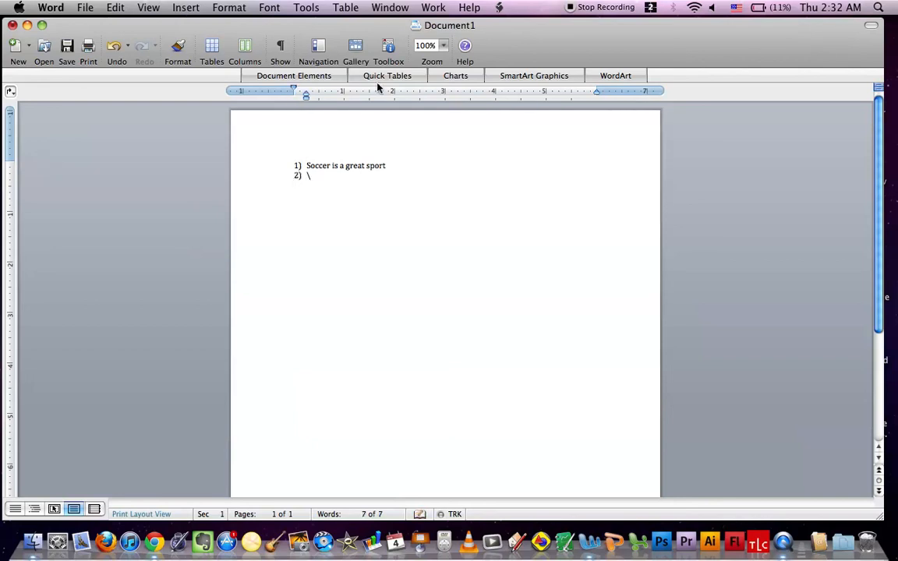
pyautogui.press('Backspace')
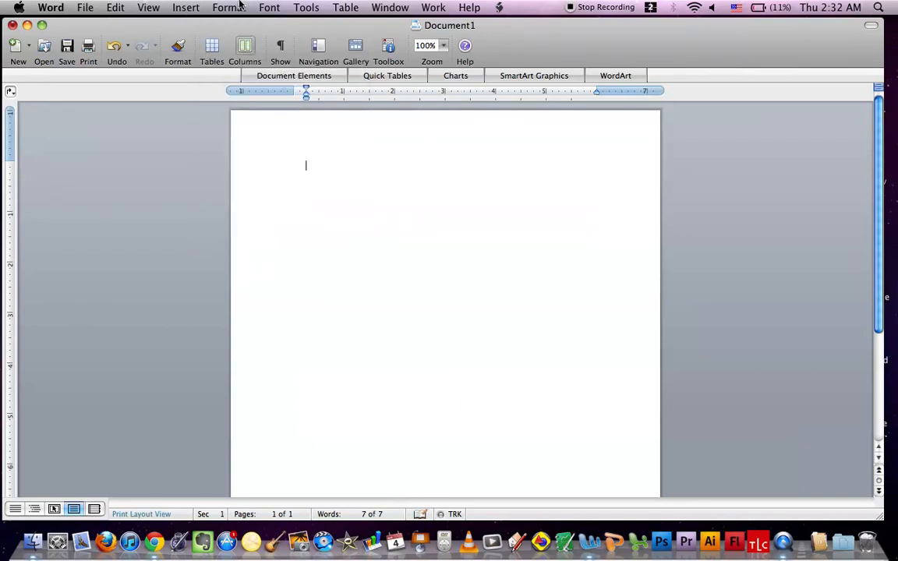
# Browse List Styles and Bulleted in Bullets and Numbering, close without applying, and reopen Format.
pyautogui.click(228, 6)
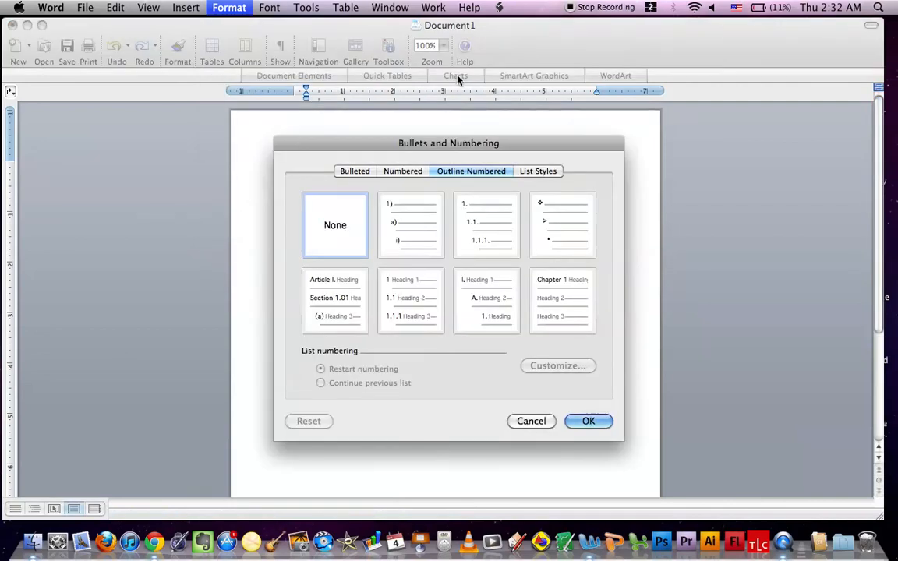
pyautogui.click(538, 170)
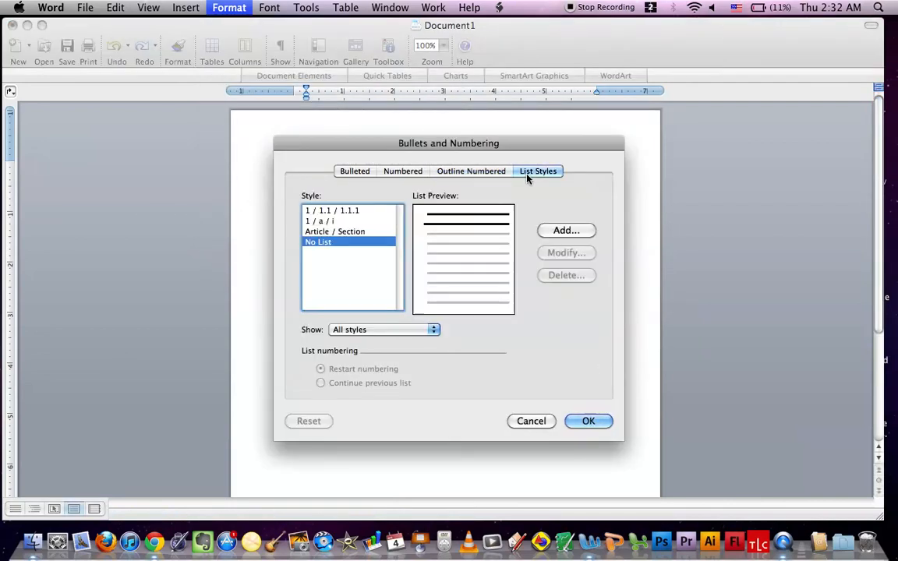
pyautogui.click(355, 170)
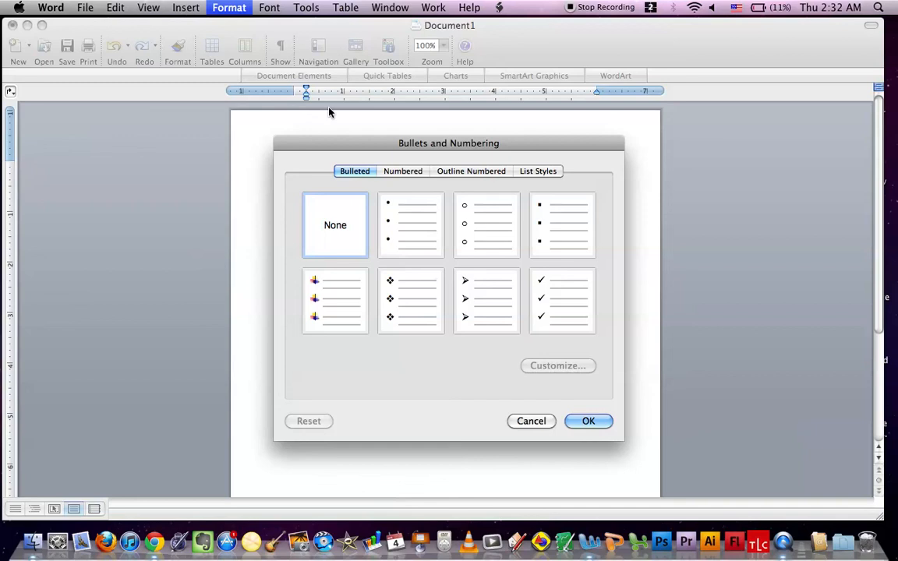
pyautogui.click(588, 421)
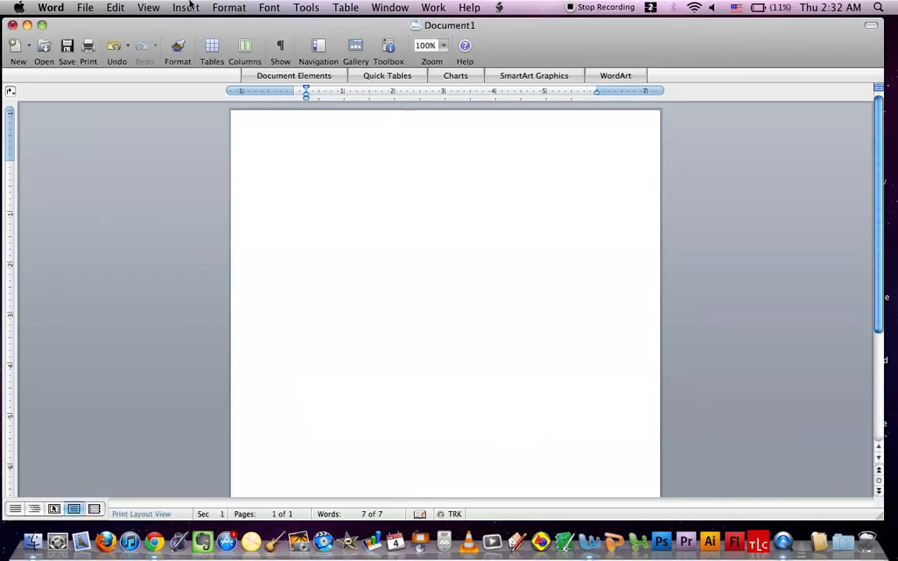
pyautogui.click(227, 7)
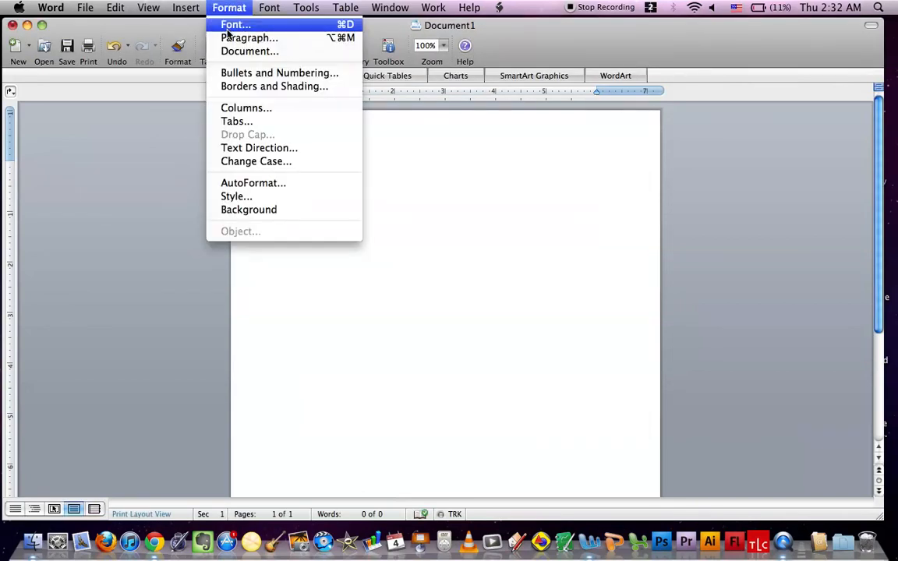
# In Paragraph settings keep the 0.25" left indent, set Double line spacing, and apply.
pyautogui.click(249, 37)
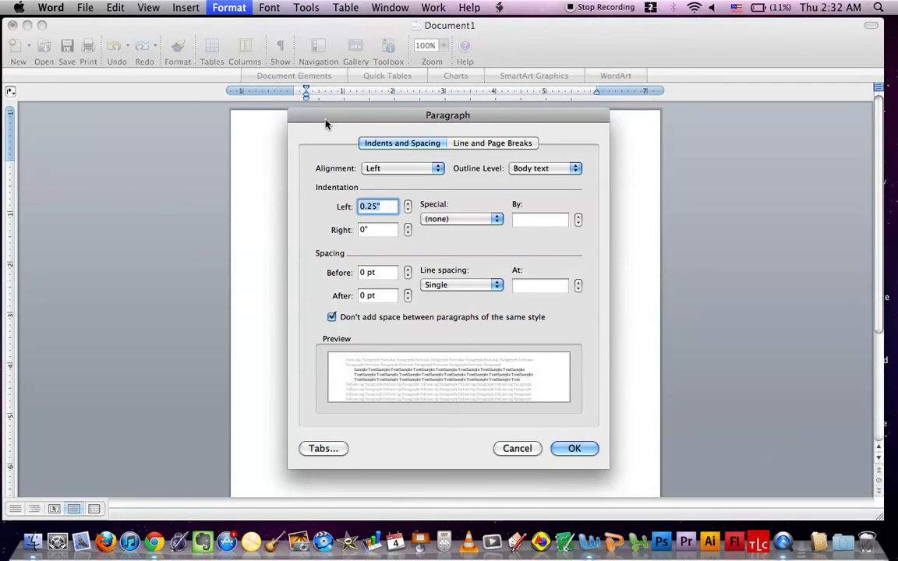
pyautogui.moveTo(362, 294)
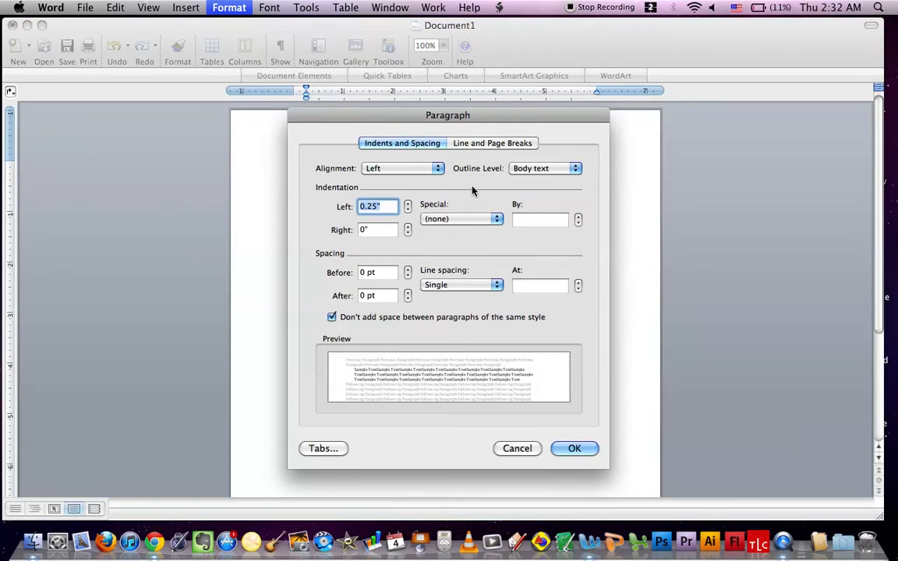
pyautogui.moveTo(485, 285)
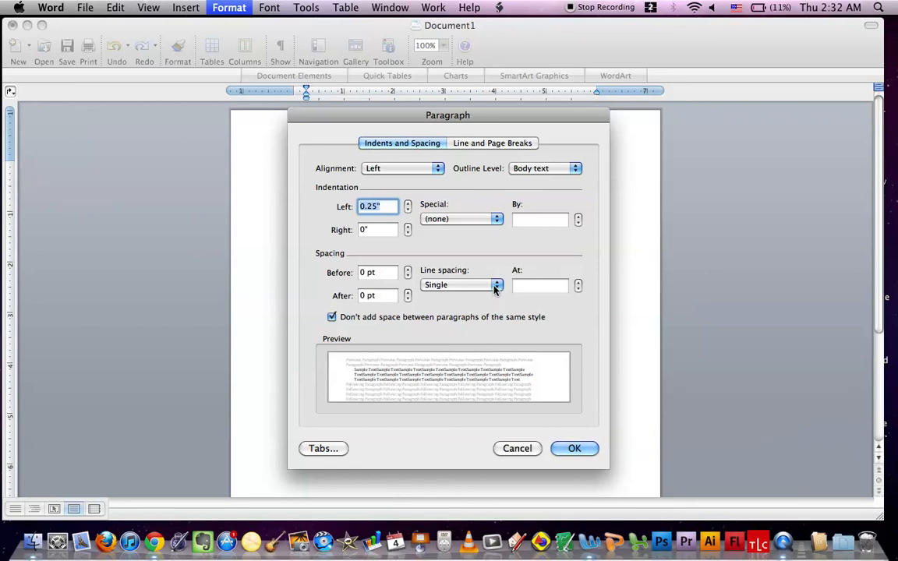
pyautogui.moveTo(349, 192)
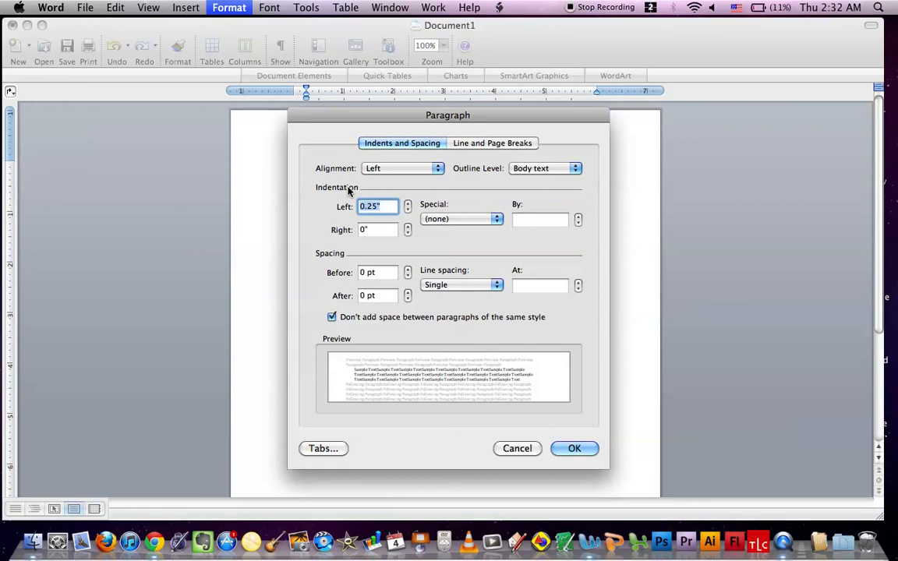
pyautogui.moveTo(424, 160)
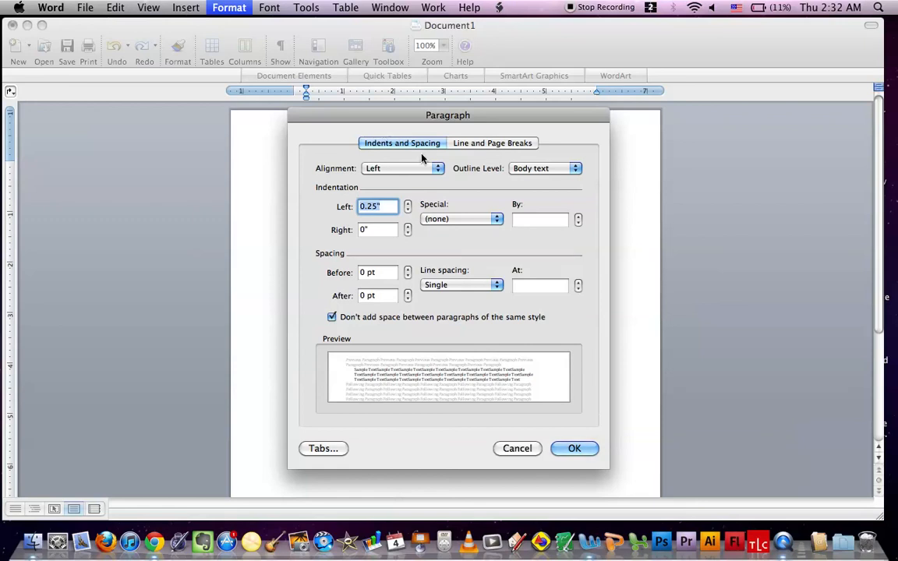
pyautogui.moveTo(474, 225)
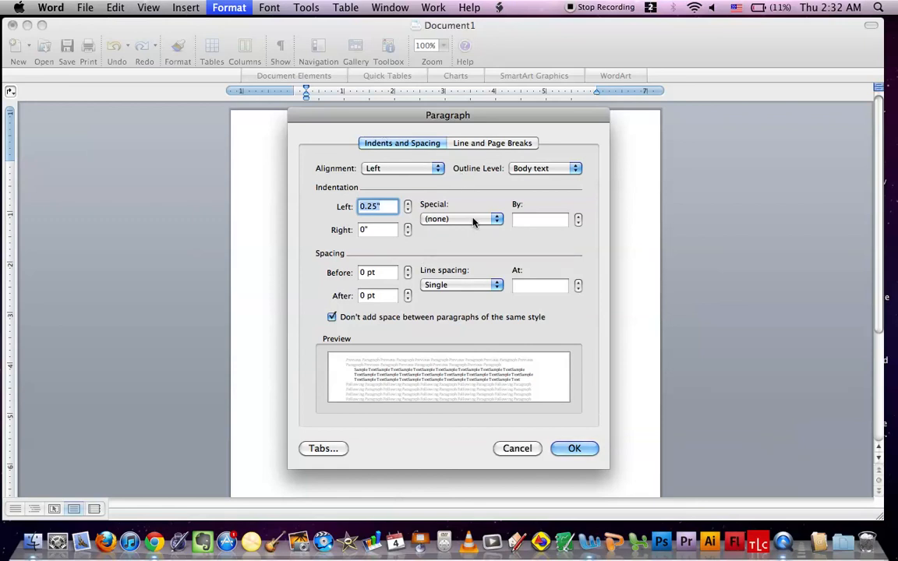
pyautogui.moveTo(476, 287)
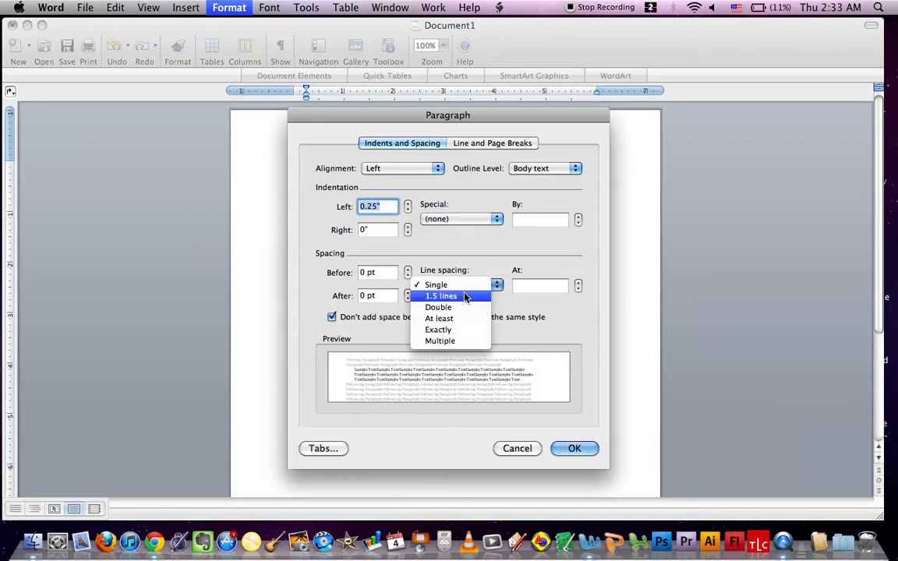
pyautogui.moveTo(456, 284)
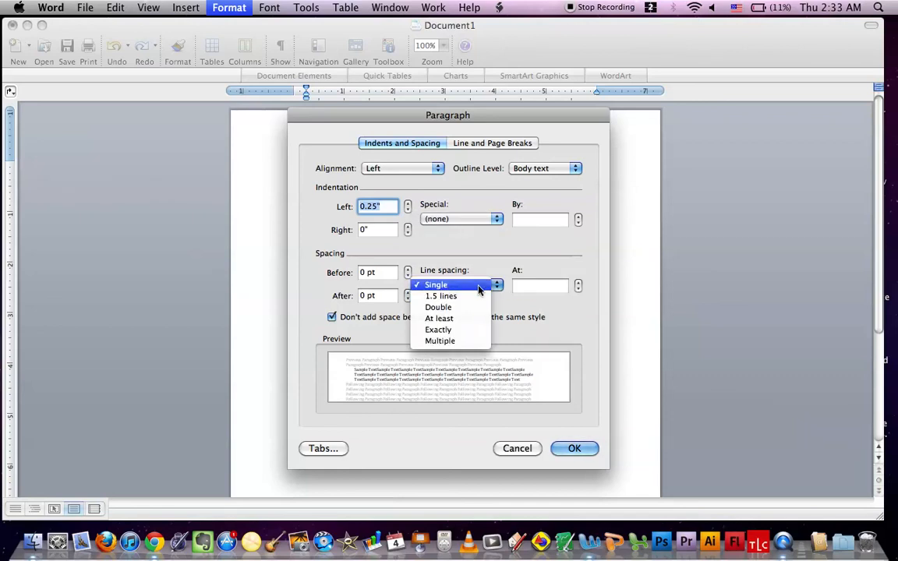
pyautogui.click(437, 284)
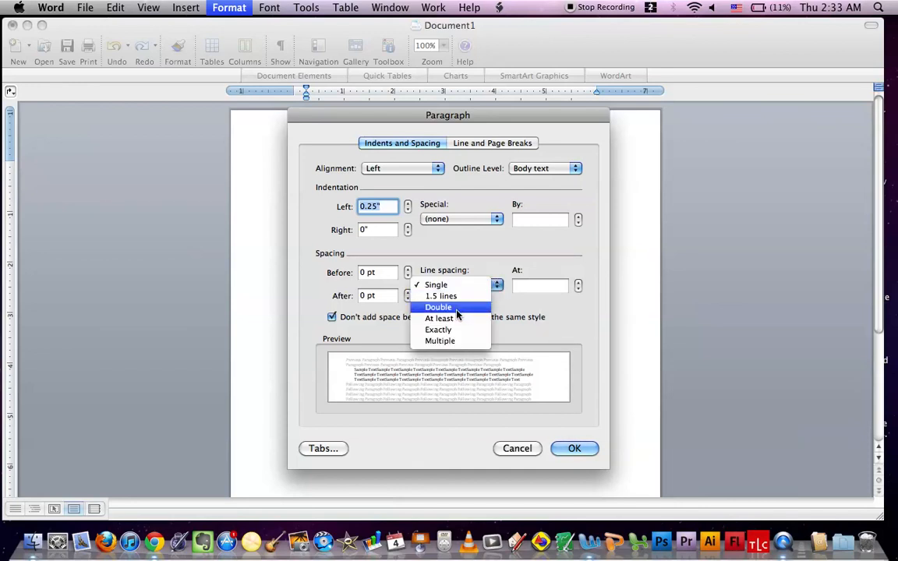
pyautogui.click(439, 306)
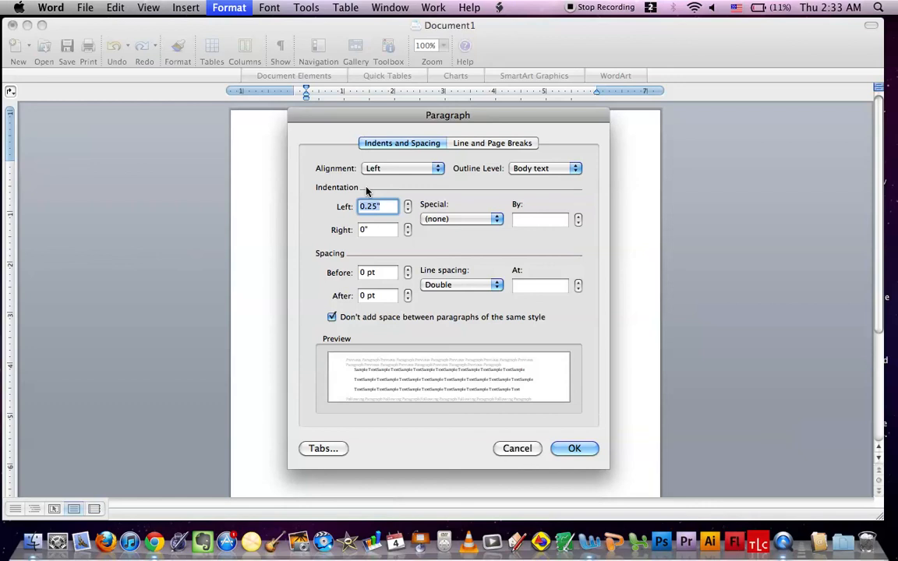
pyautogui.click(492, 143)
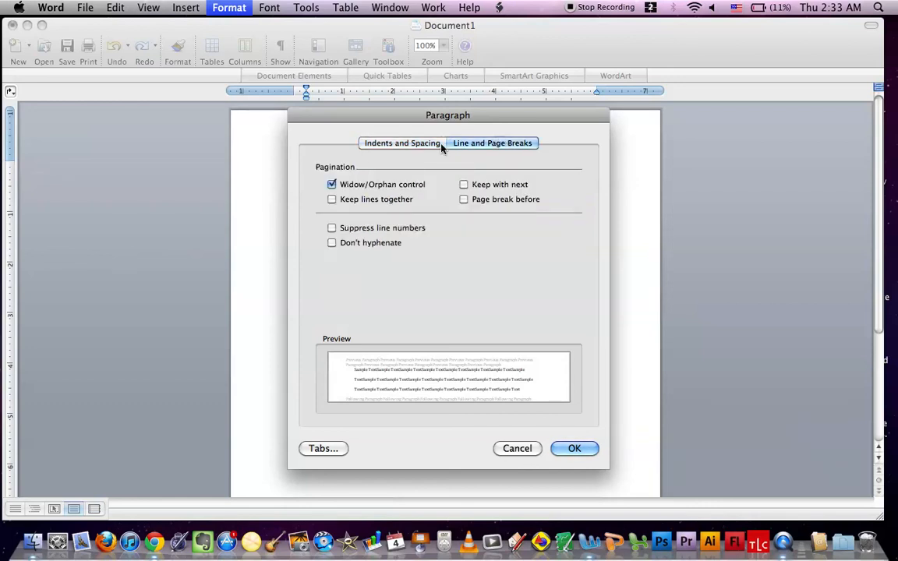
pyautogui.click(403, 143)
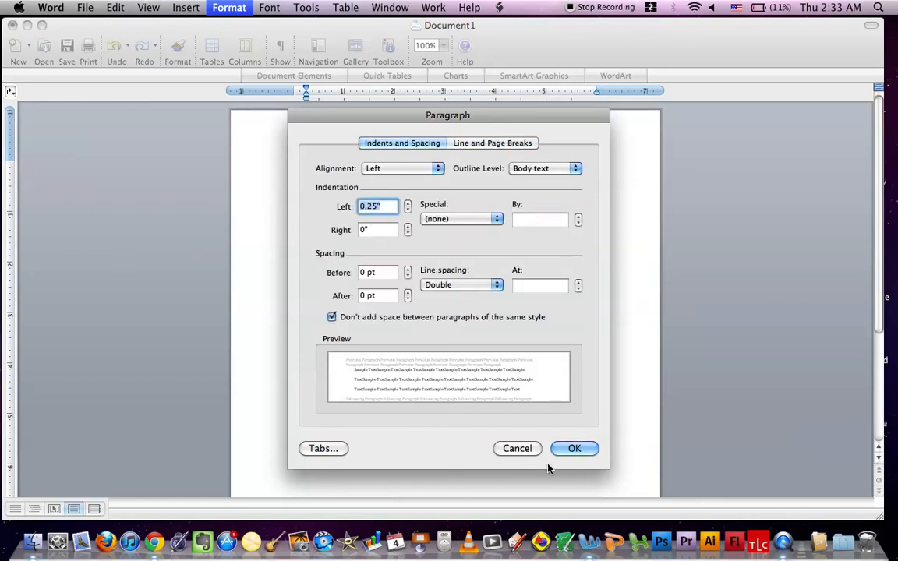
pyautogui.click(574, 449)
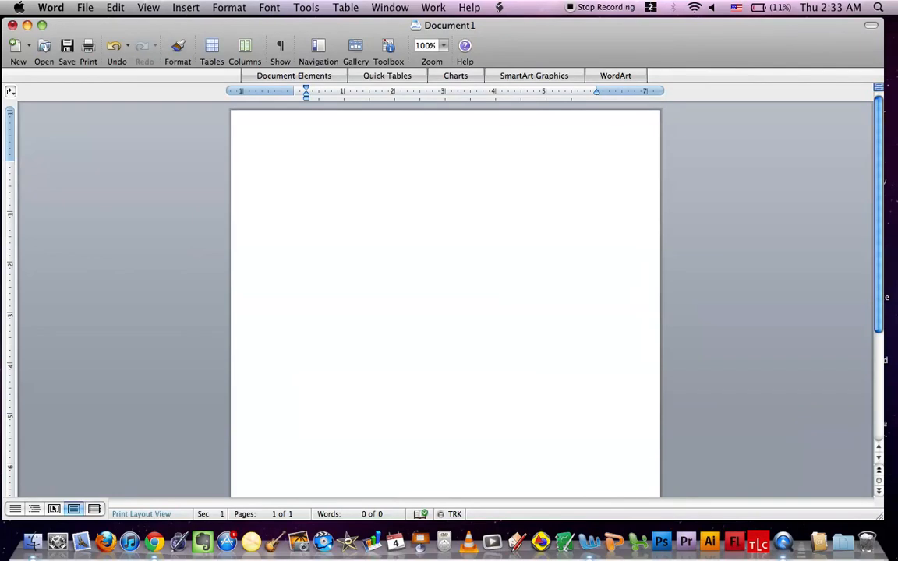
# Add two placeholder lines 'SJnxSxnsjxnsjnsj' and 'skxmSKxmskm' to the page.
pyautogui.write('SJnxSxnsjxnsjnsjnx')
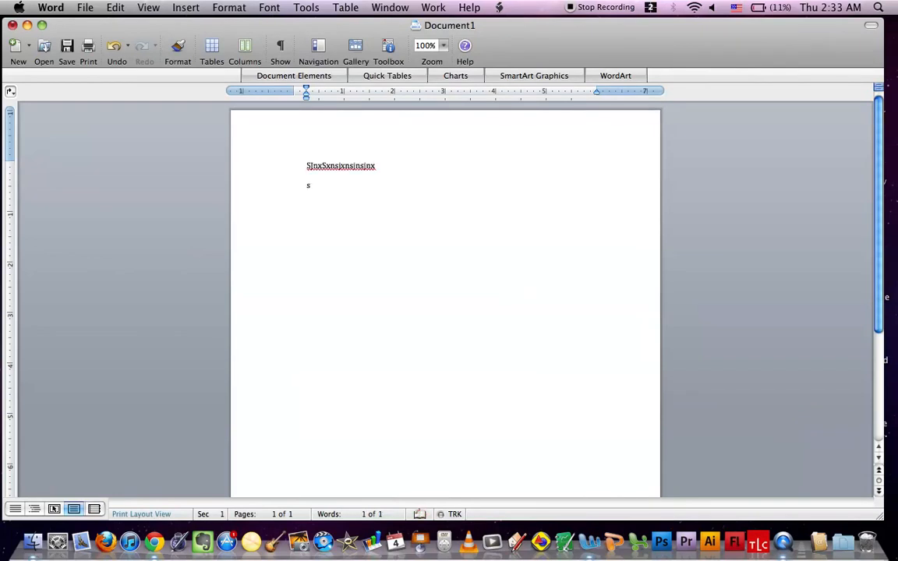
pyautogui.write('skxmSKxmskm')
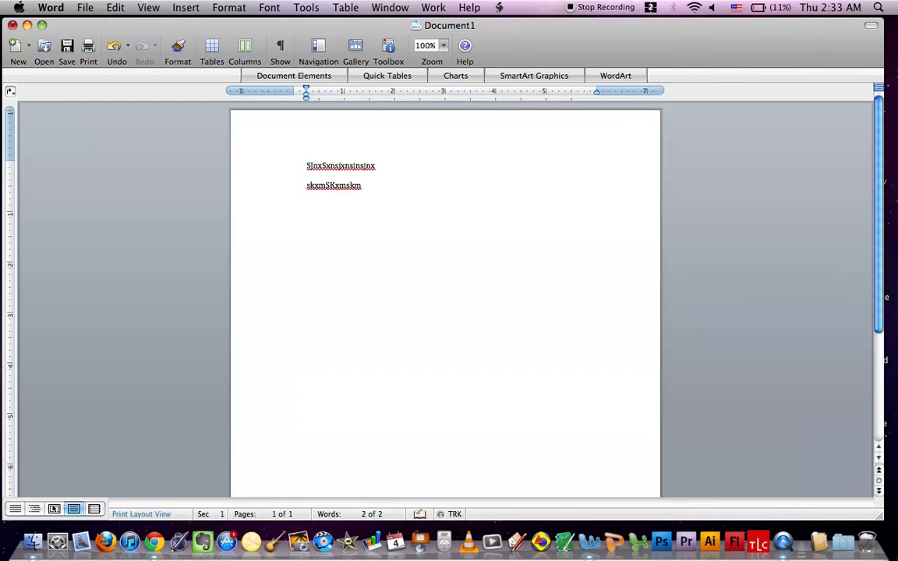
pyautogui.press('Return')
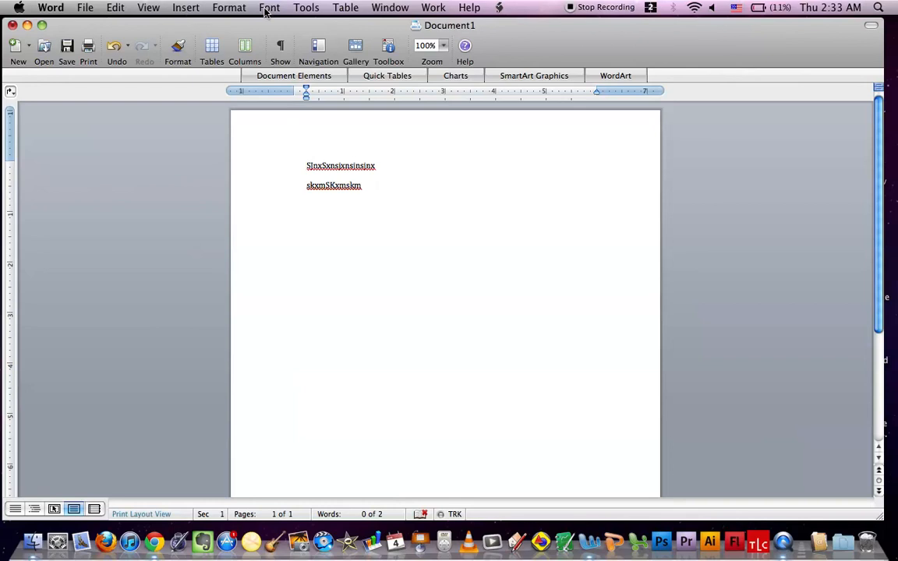
# In Paragraph settings enter a 0.25" left indent (after trying 0.5) and apply it to the lines.
pyautogui.click(227, 7)
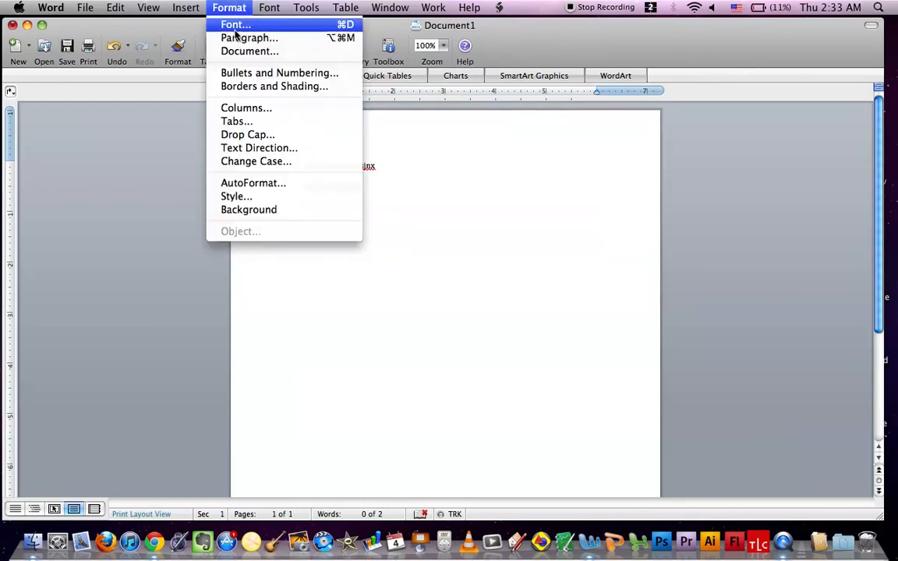
pyautogui.click(249, 38)
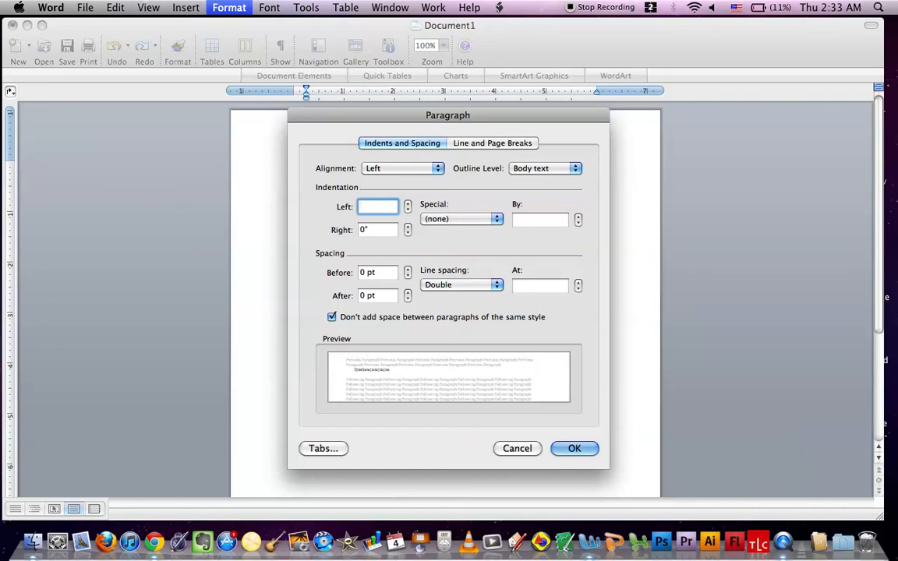
pyautogui.write('0')
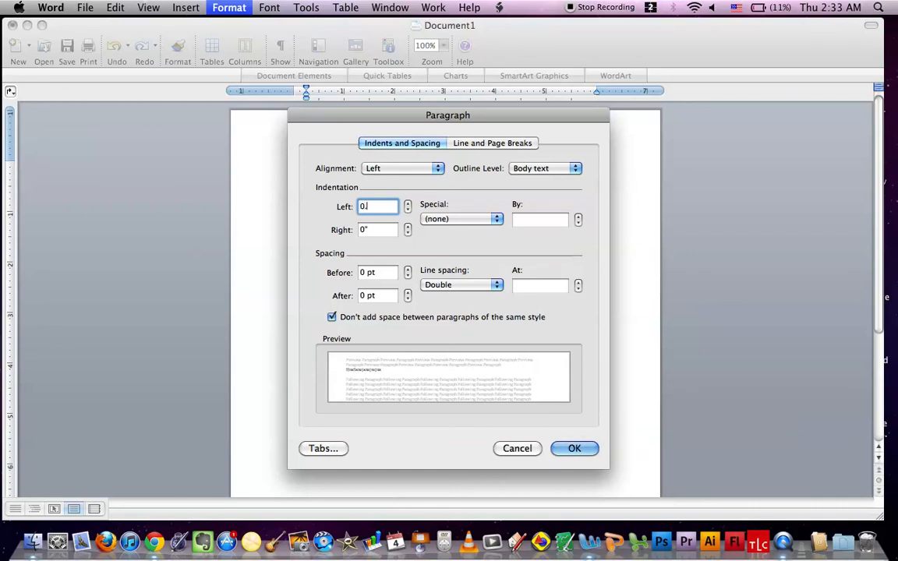
pyautogui.write('0.5')
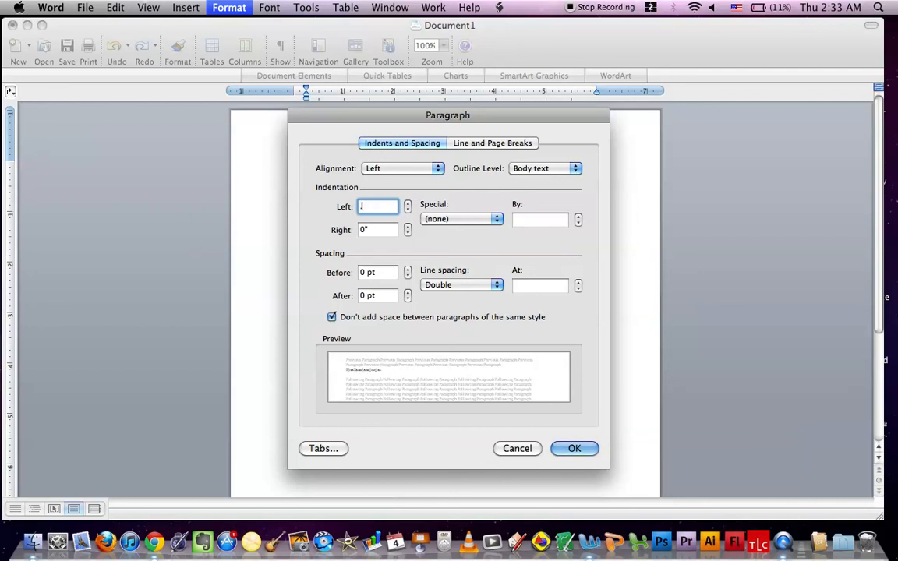
pyautogui.write('0')
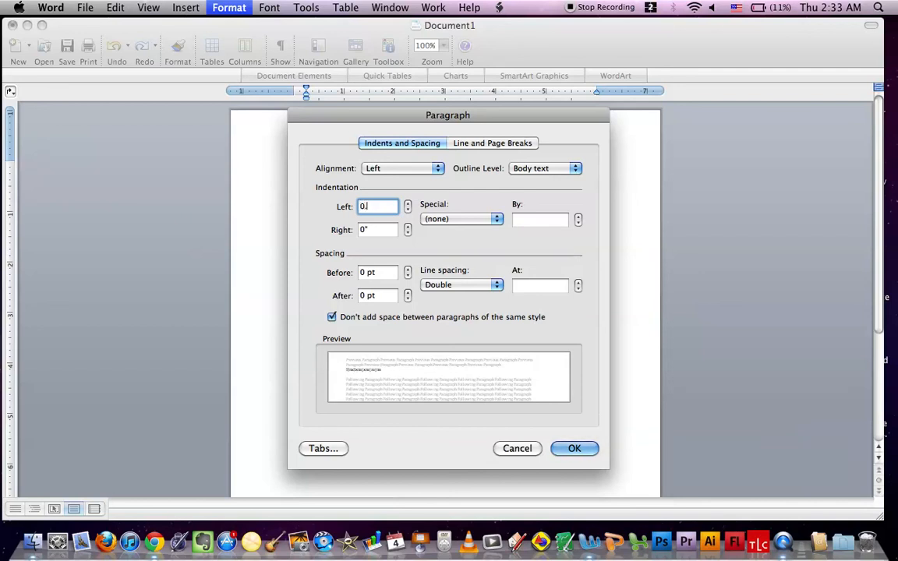
pyautogui.write('0.25')
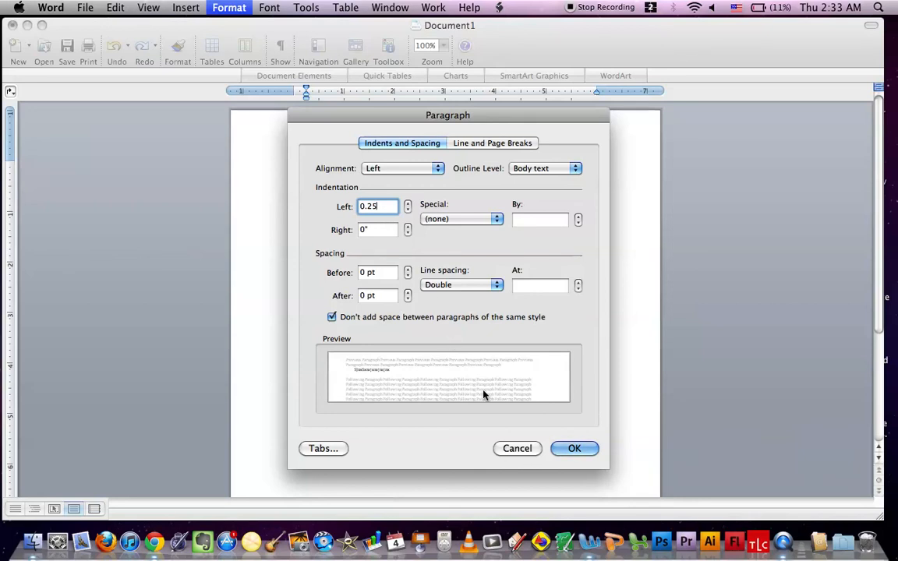
pyautogui.click(574, 449)
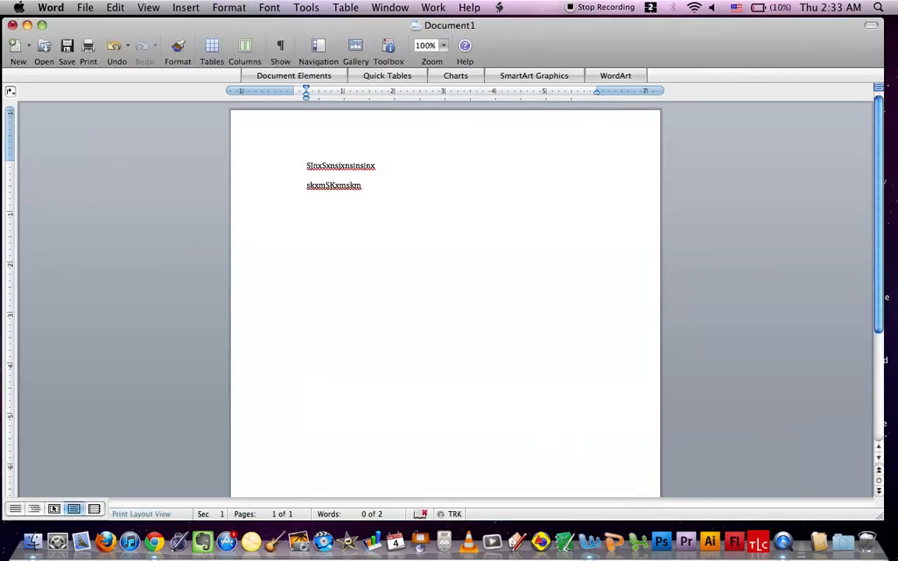